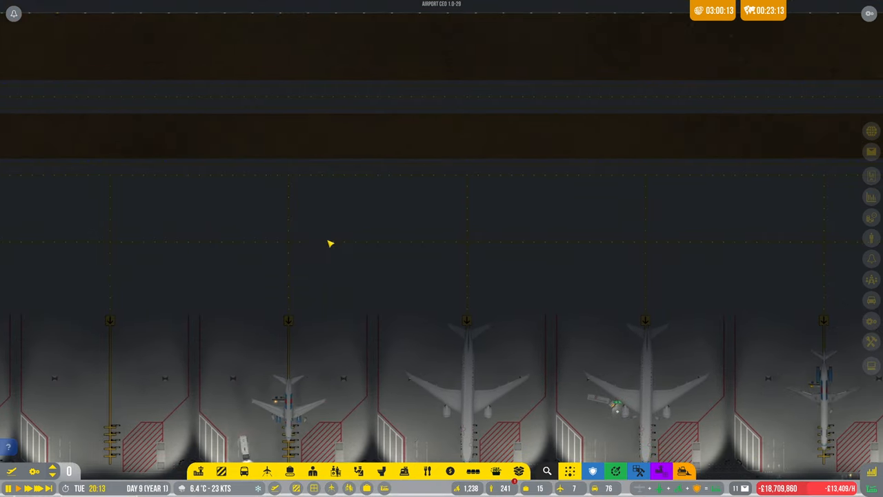
# - Briefly check the flight schedule planner and look over the terminal near the lounge
pyautogui.scroll(-3)
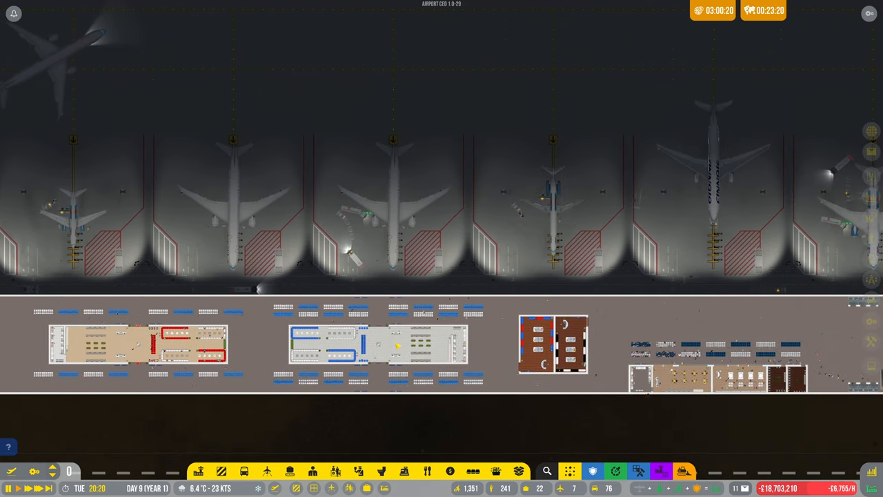
pyautogui.click(268, 472)
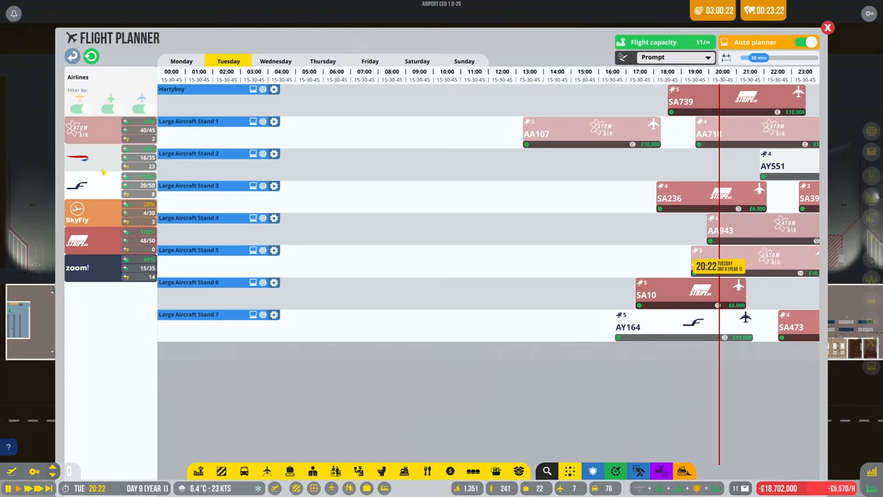
pyautogui.click(828, 27)
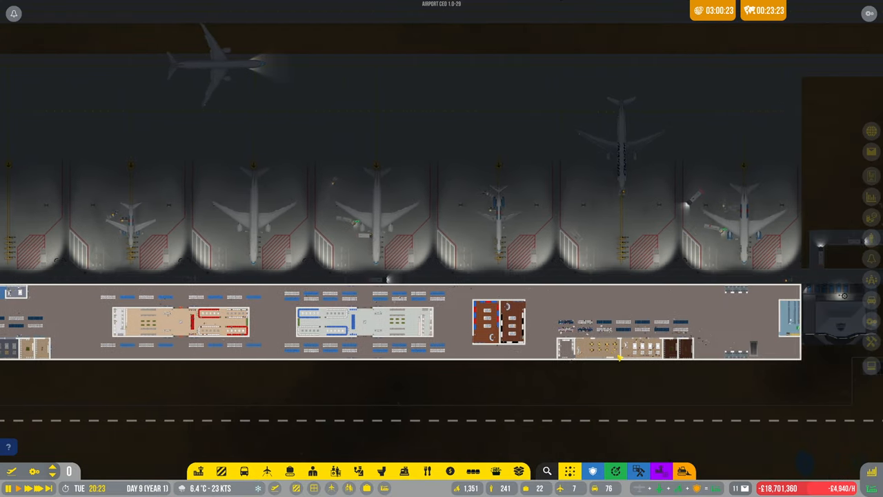
pyautogui.scroll(-3)
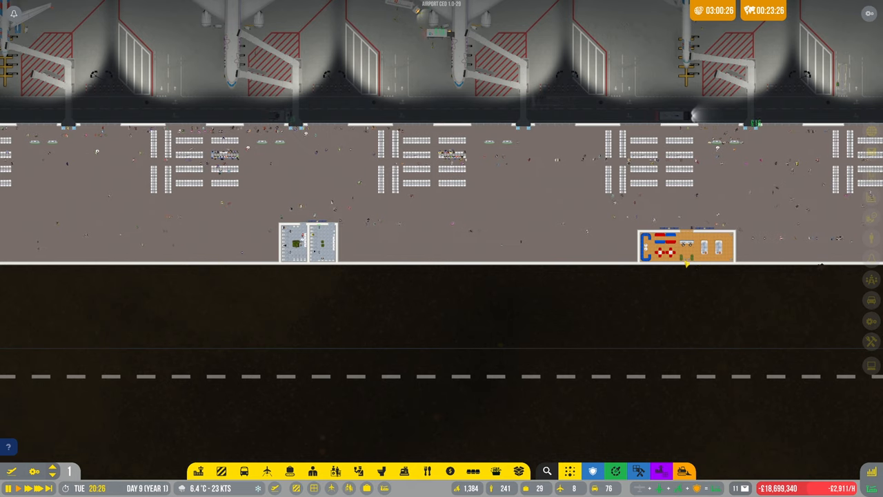
pyautogui.scroll(3)
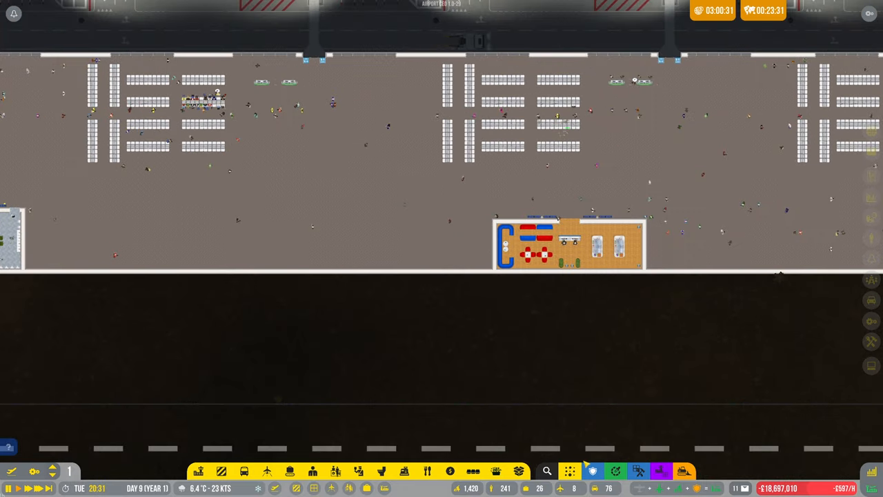
pyautogui.moveTo(586, 281)
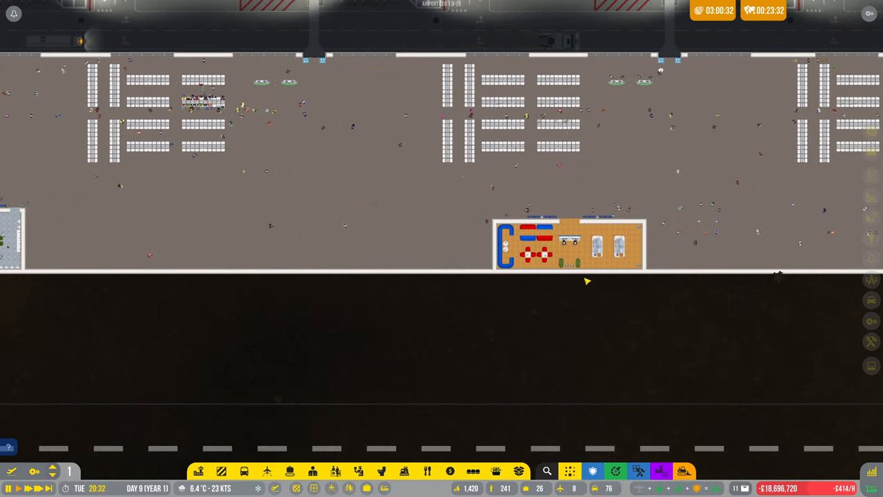
# - Copy-paste the existing lounge with its furniture into the empty walled space beside it
pyautogui.click(496, 471)
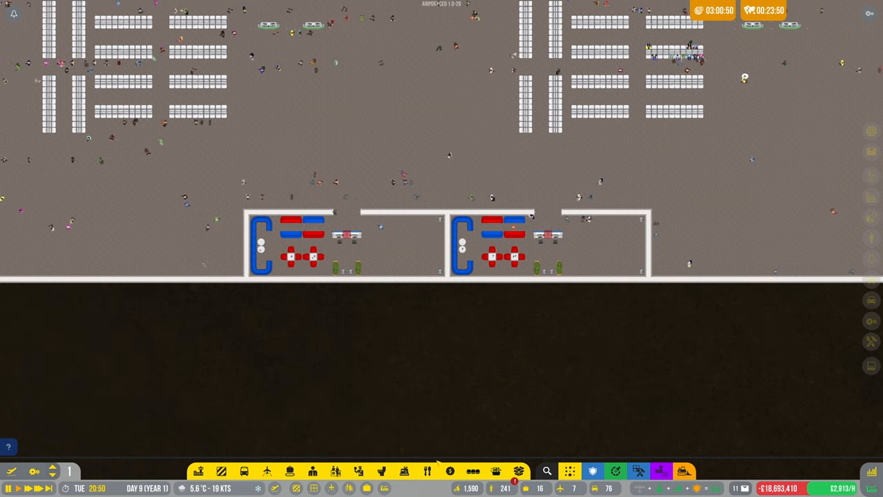
pyautogui.moveTo(472, 472)
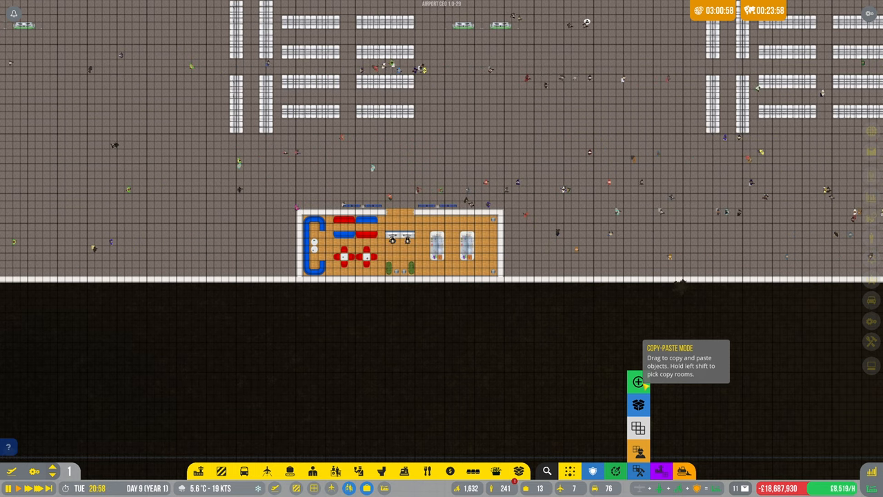
pyautogui.click(637, 381)
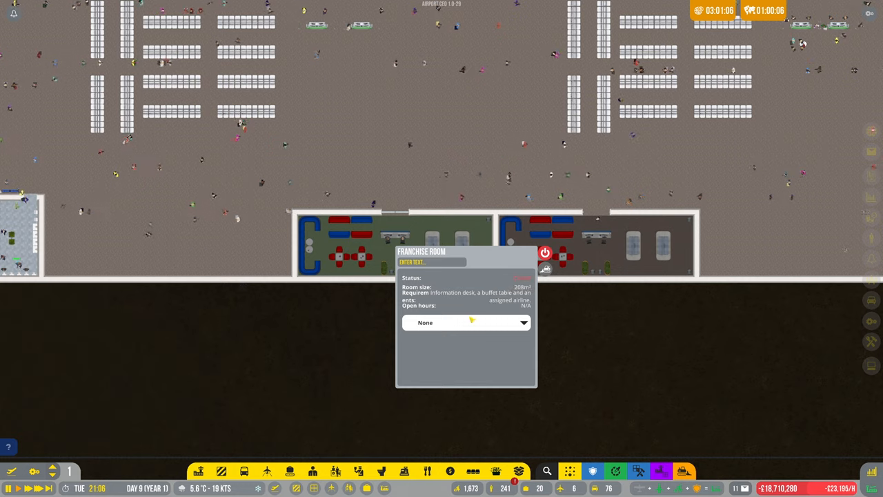
# - Assign the new lounge and the neighbouring lounge each to its own airline, one being SkyFly Airlines
pyautogui.click(466, 323)
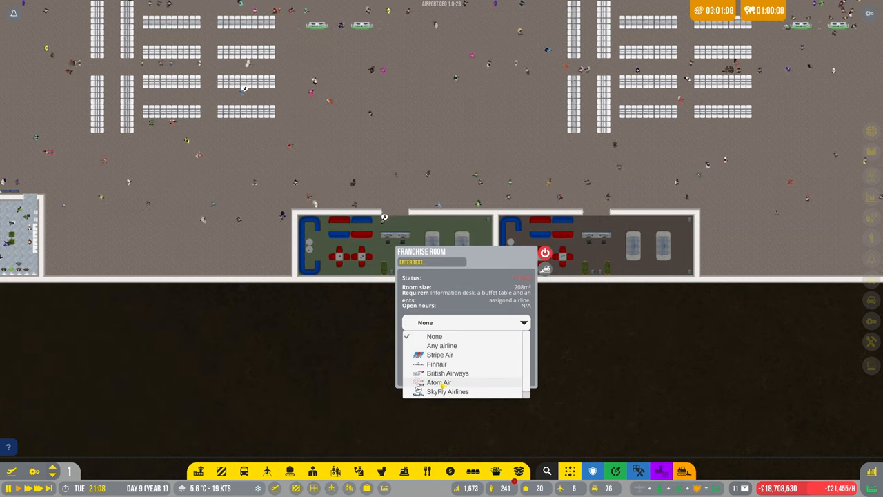
pyautogui.click(438, 382)
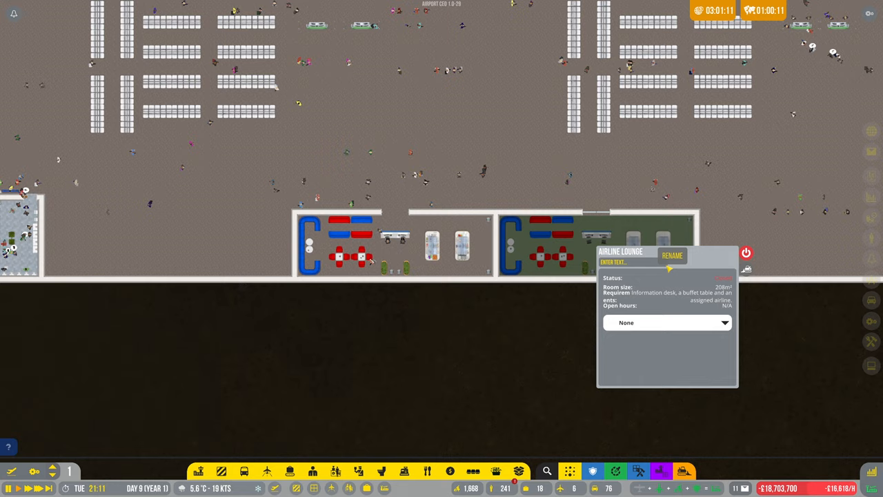
pyautogui.click(665, 323)
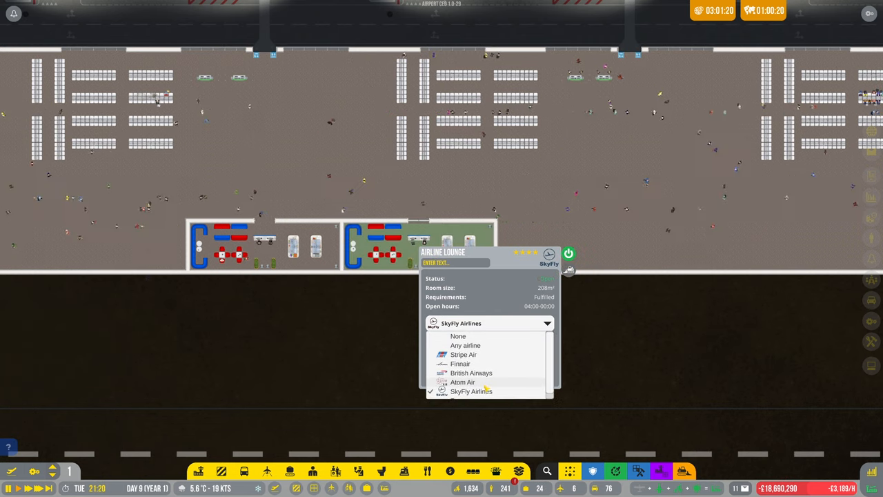
pyautogui.click(472, 392)
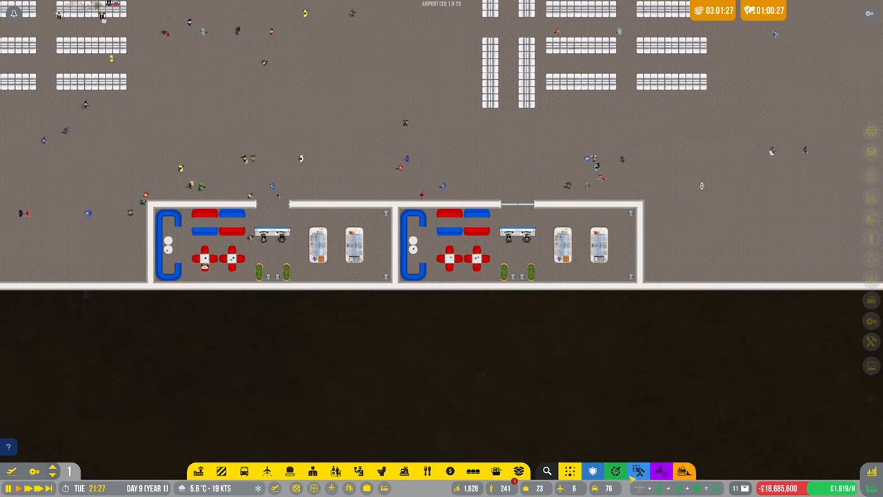
# - Paint the right lounge's sofas and tables dark blue with the paint brush
pyautogui.click(616, 472)
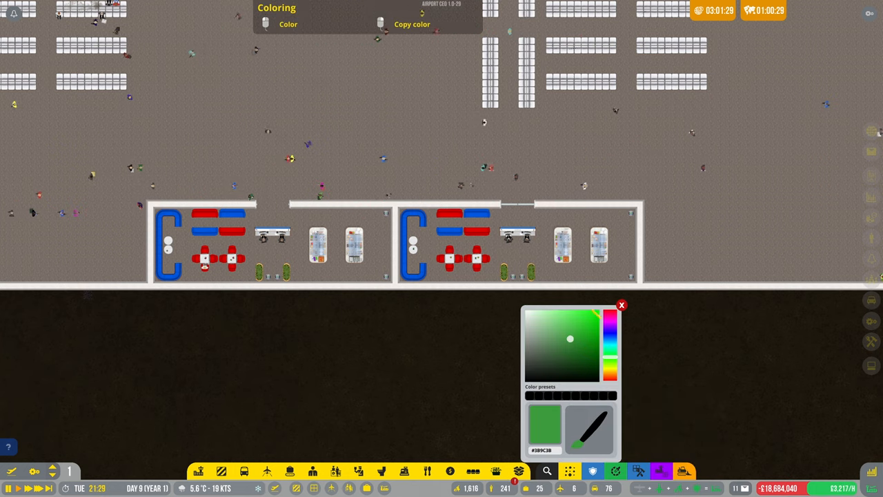
pyautogui.click(610, 336)
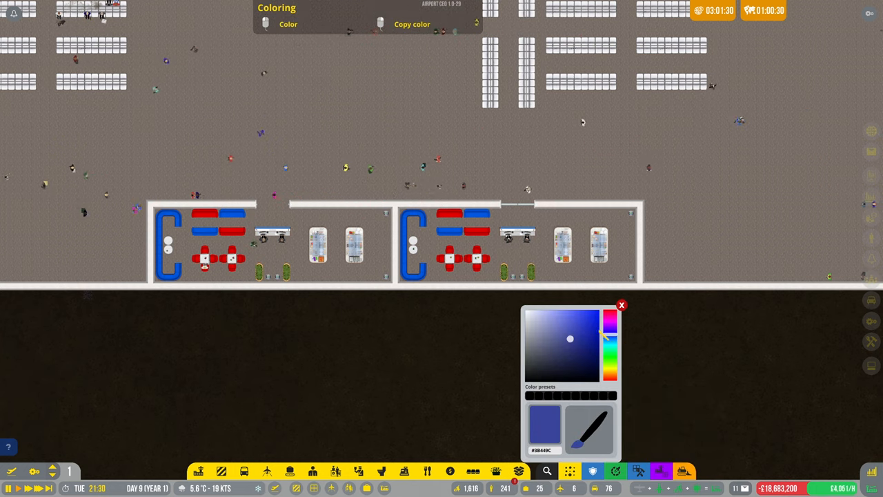
pyautogui.moveTo(569, 338); pyautogui.dragTo(587, 344)
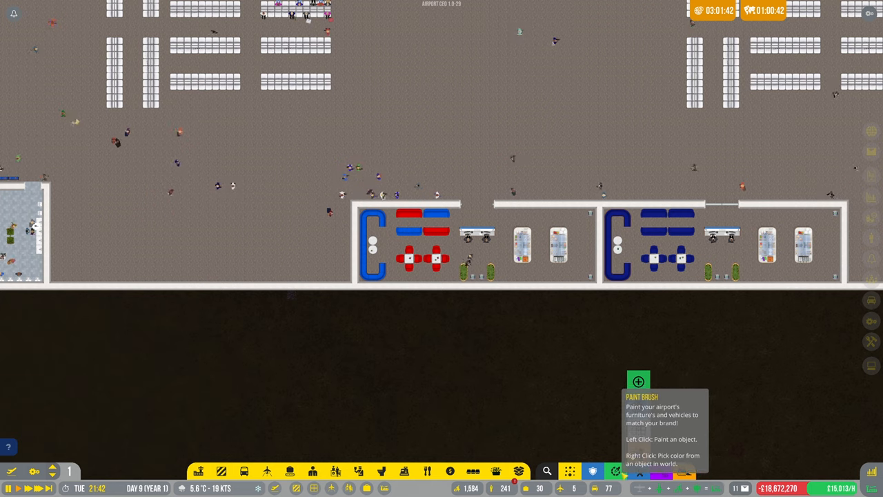
# - Paint the left lounge's furniture yellow and start browsing floor options
pyautogui.click(637, 380)
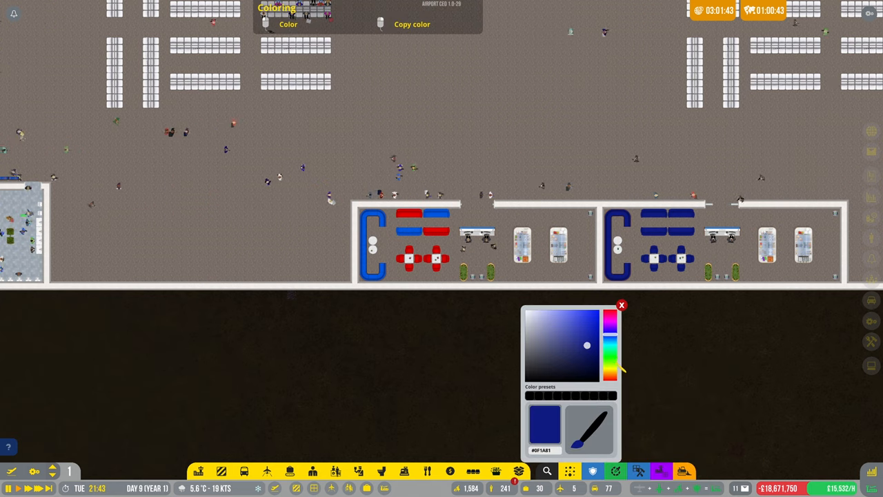
pyautogui.click(610, 319)
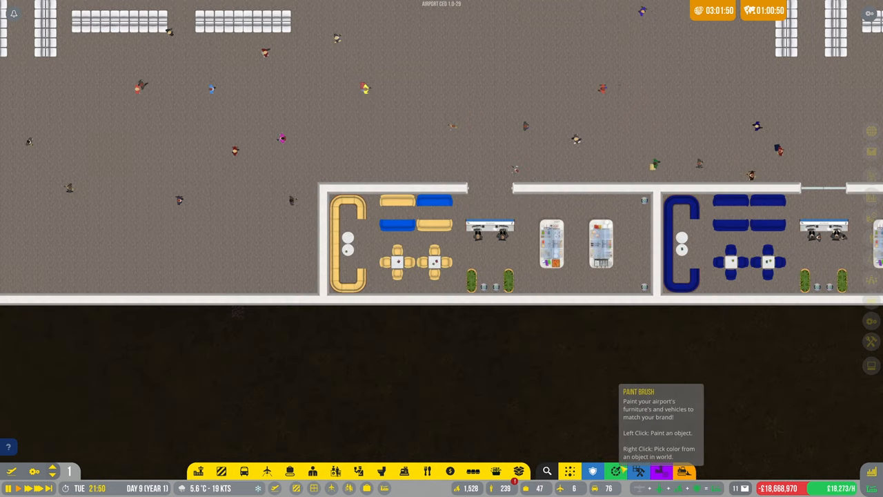
pyautogui.moveTo(571, 387)
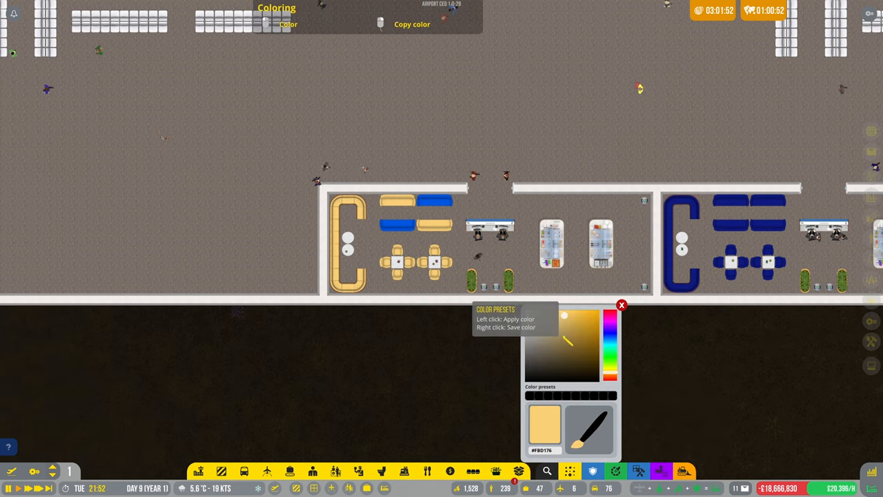
pyautogui.click(530, 378)
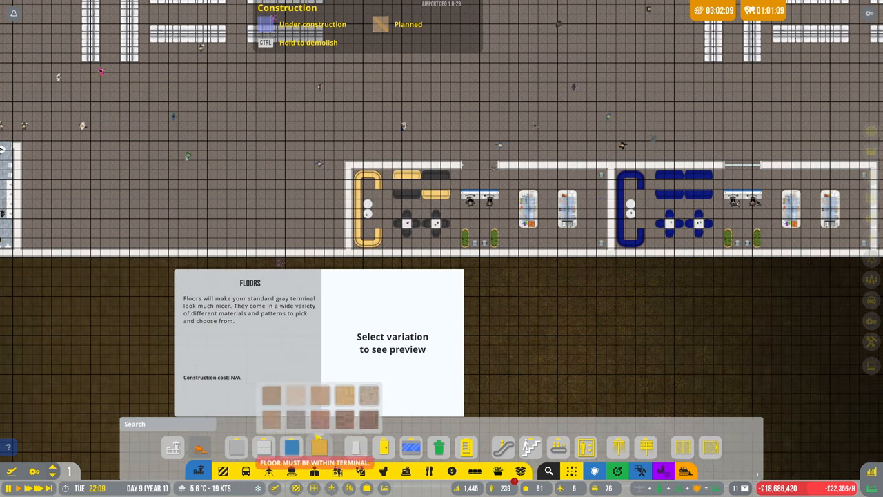
# - Place a dark floor variation under the lounge seating areas
pyautogui.click(270, 420)
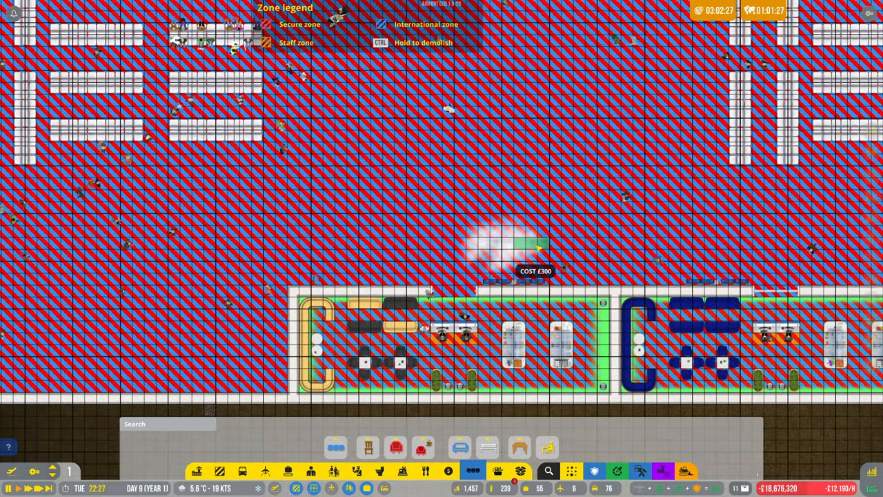
pyautogui.moveTo(591, 245)
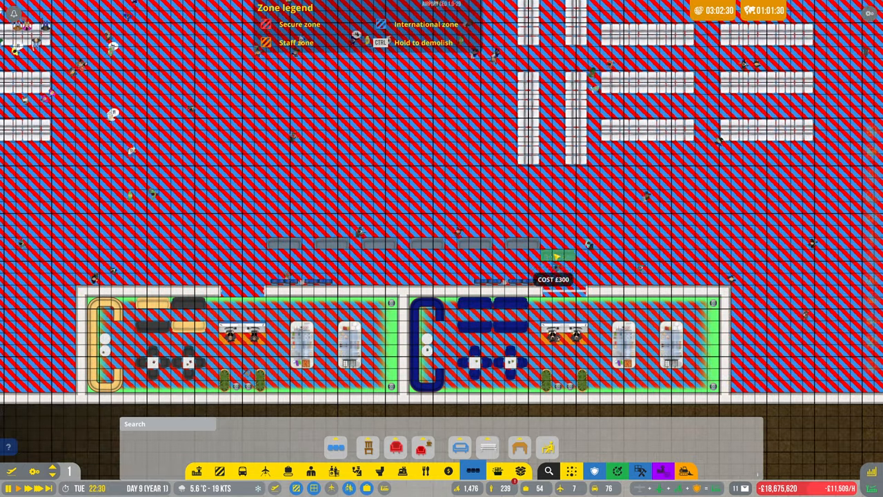
pyautogui.moveTo(613, 248)
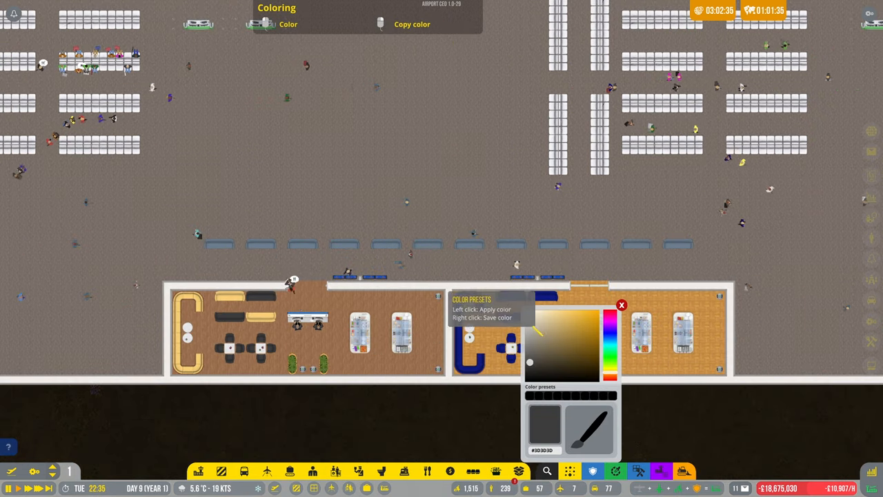
# - Recolour the right lounge's floor and remaining items black, then bring the whole terminal into view
pyautogui.click(537, 323)
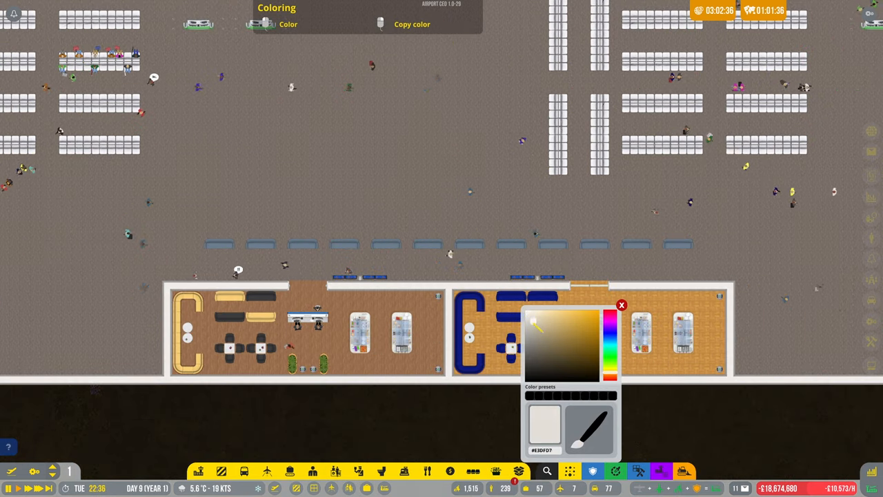
pyautogui.click(530, 338)
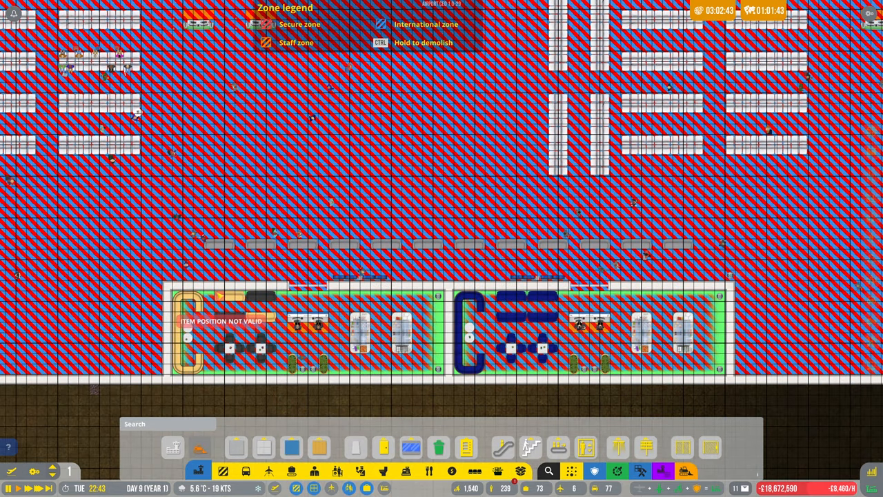
pyautogui.click(466, 447)
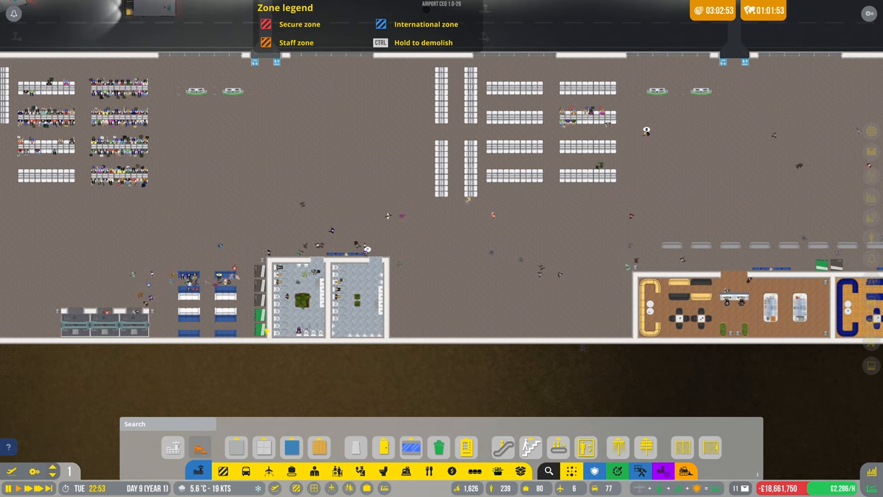
pyautogui.click(358, 296)
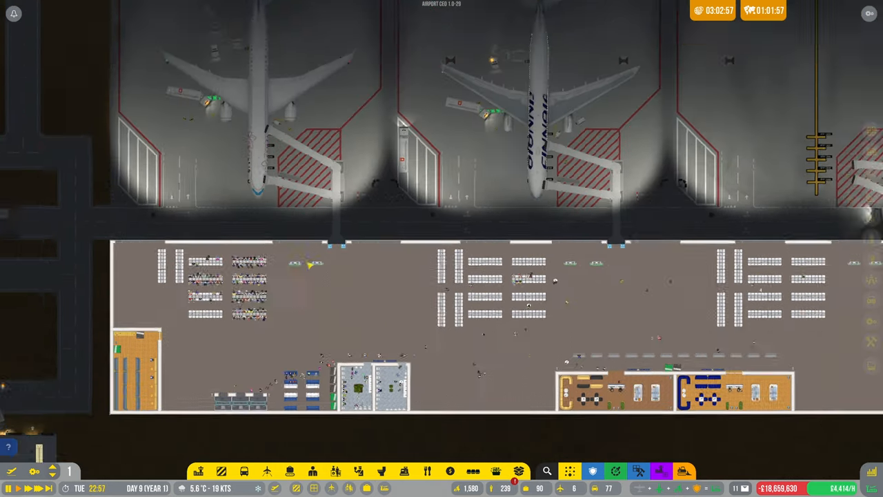
# - Use the Templates tool with room included to copy the lounge and place a third one beside the others
pyautogui.scroll(-3)
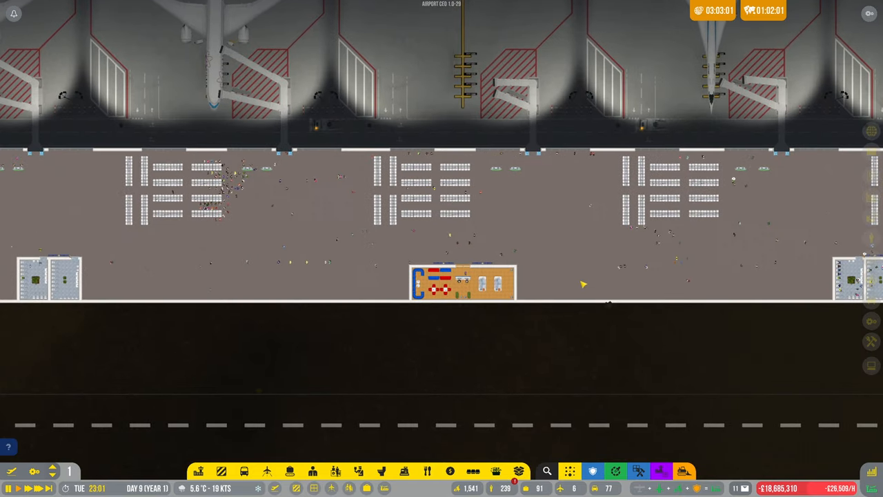
pyautogui.moveTo(637, 471)
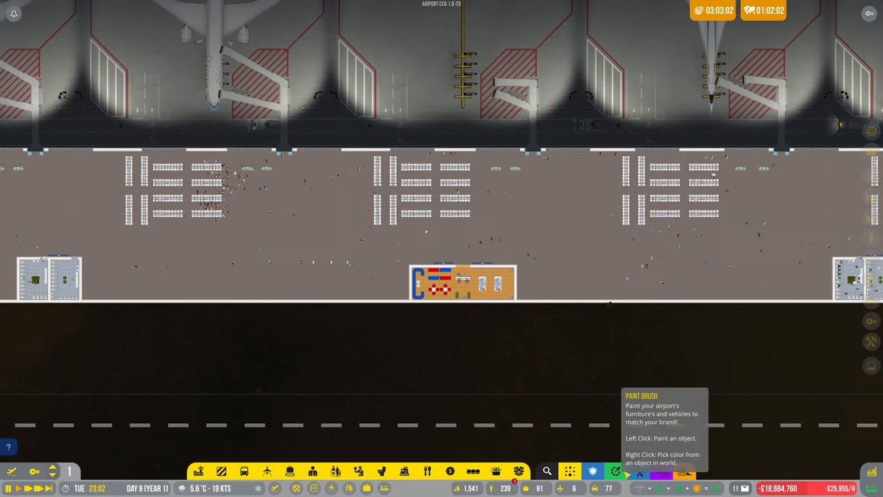
pyautogui.click(287, 23)
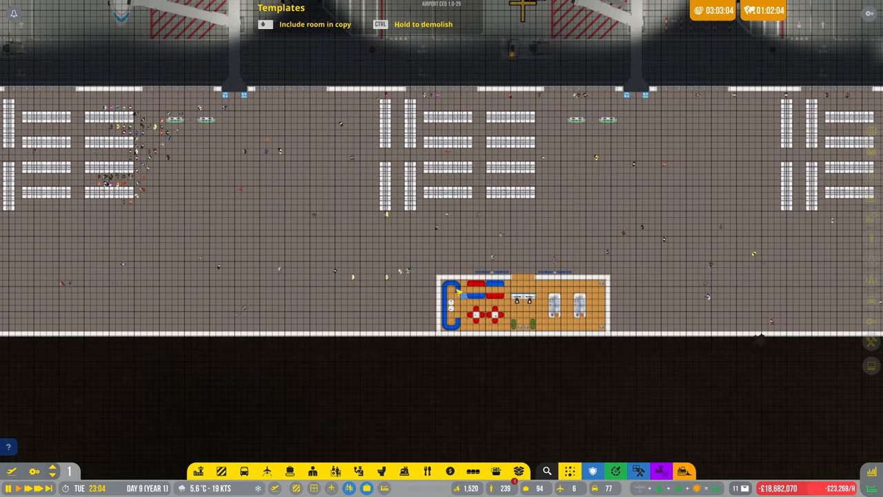
pyautogui.click(614, 339)
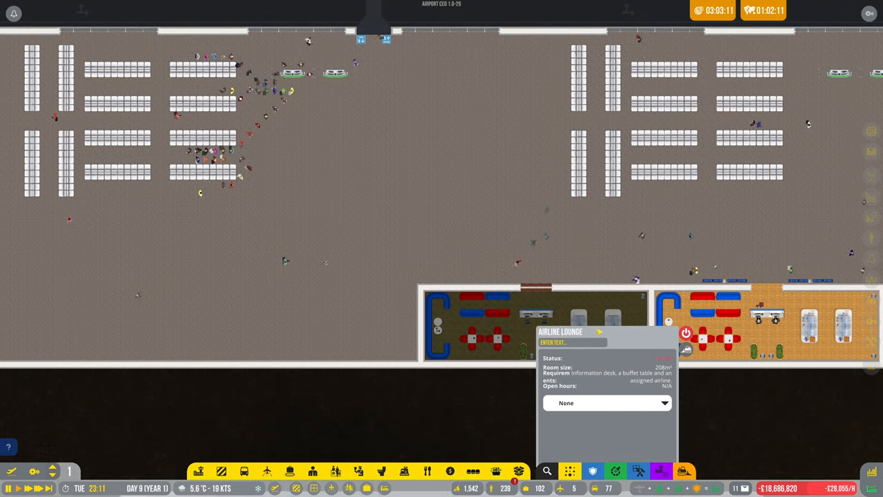
# - Assign an airline to the newest lounge and paint its furniture cyan/teal
pyautogui.click(607, 403)
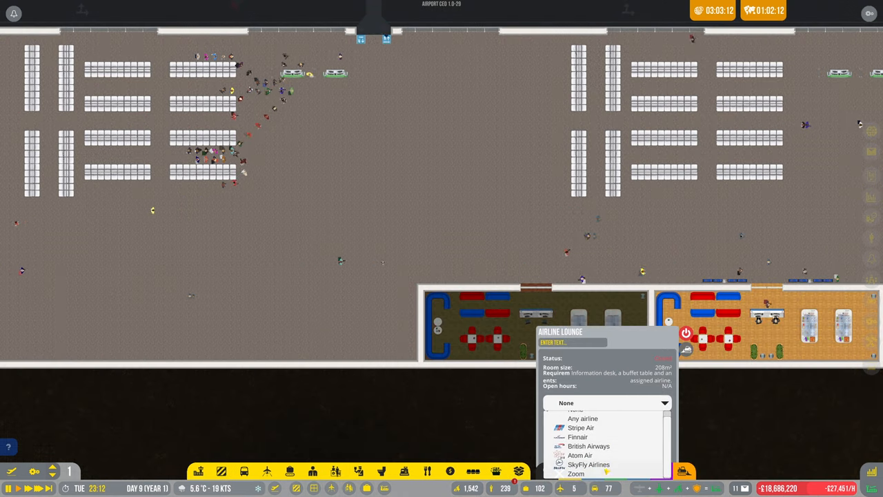
pyautogui.click(576, 472)
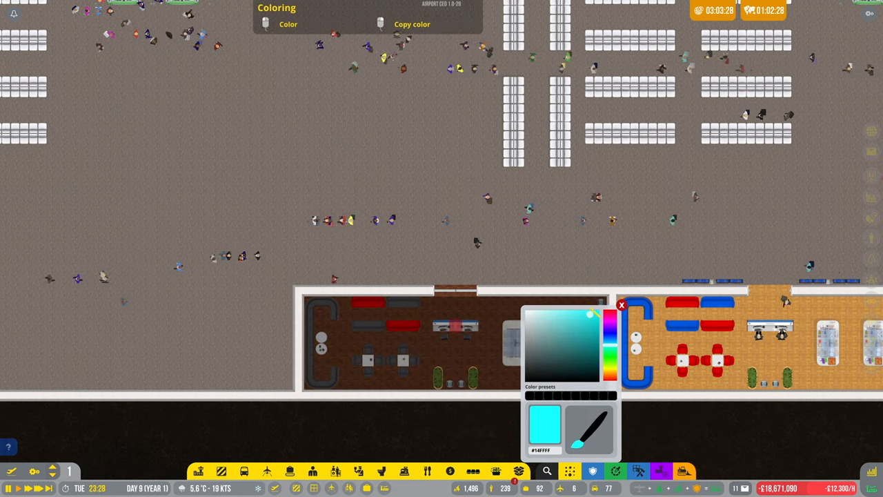
pyautogui.click(590, 429)
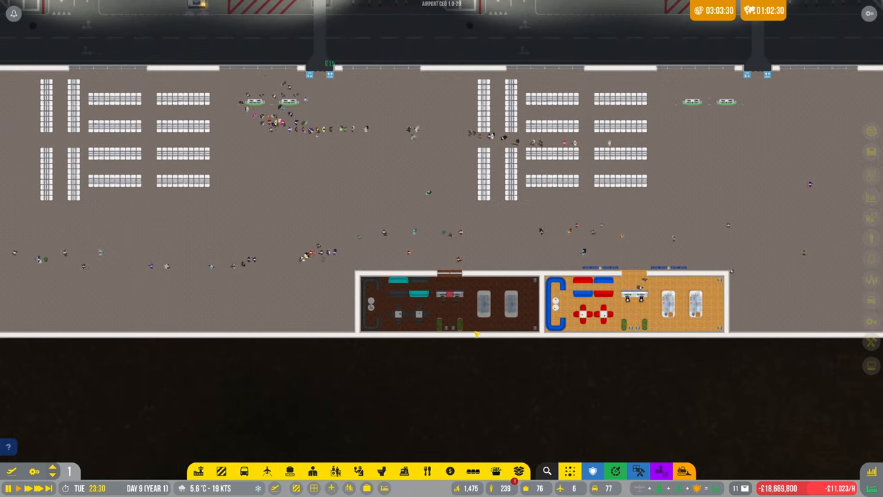
pyautogui.click(448, 303)
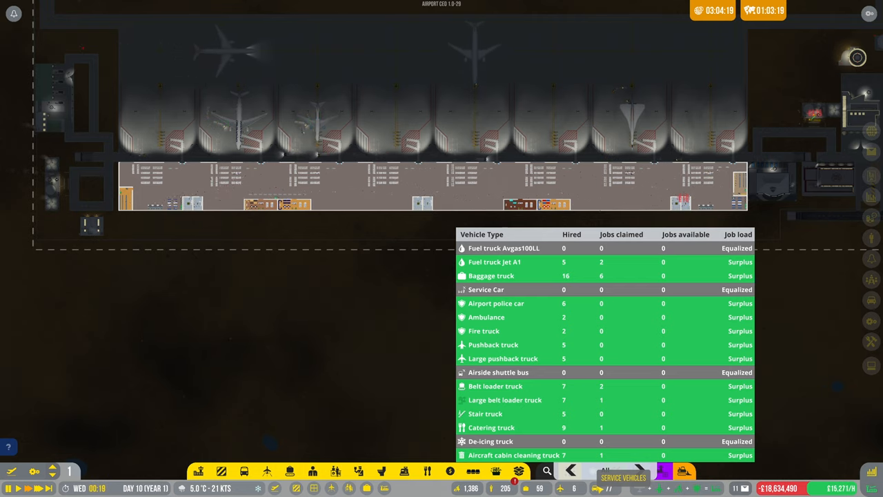
pyautogui.click(538, 471)
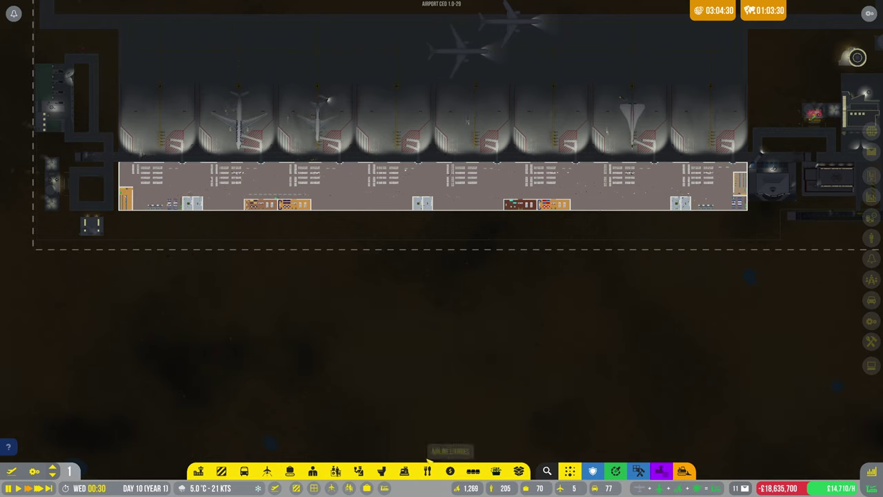
# - Filter the staff overview to janitors and page through the staff list
pyautogui.click(512, 472)
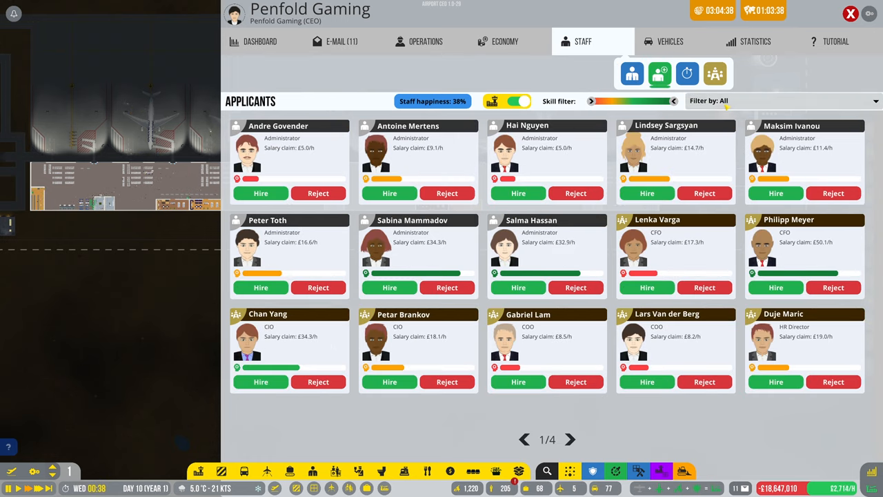
pyautogui.click(779, 99)
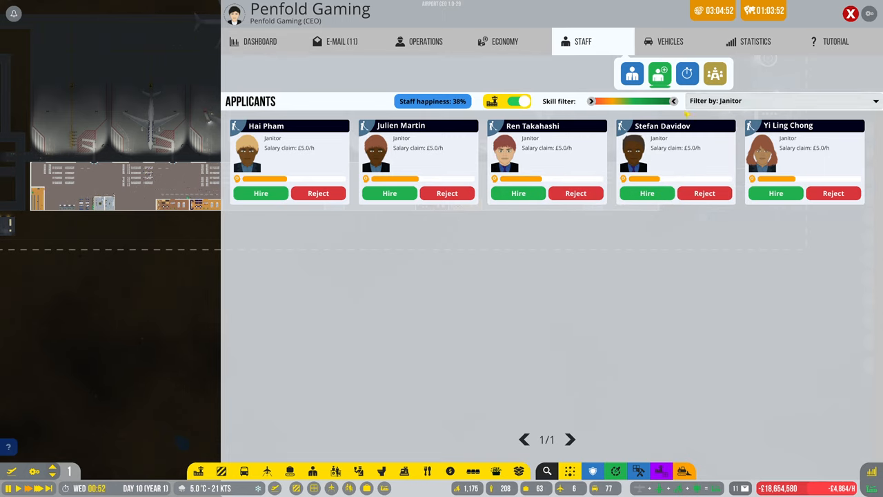
pyautogui.click(849, 13)
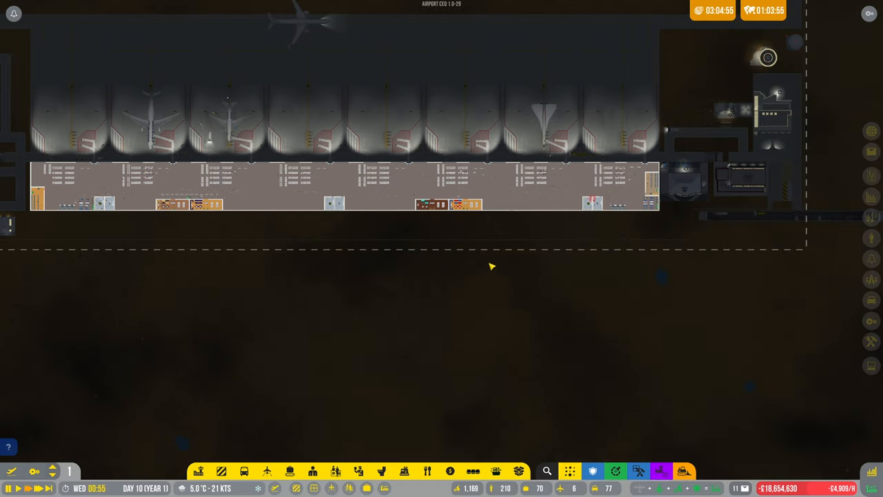
pyautogui.click(311, 472)
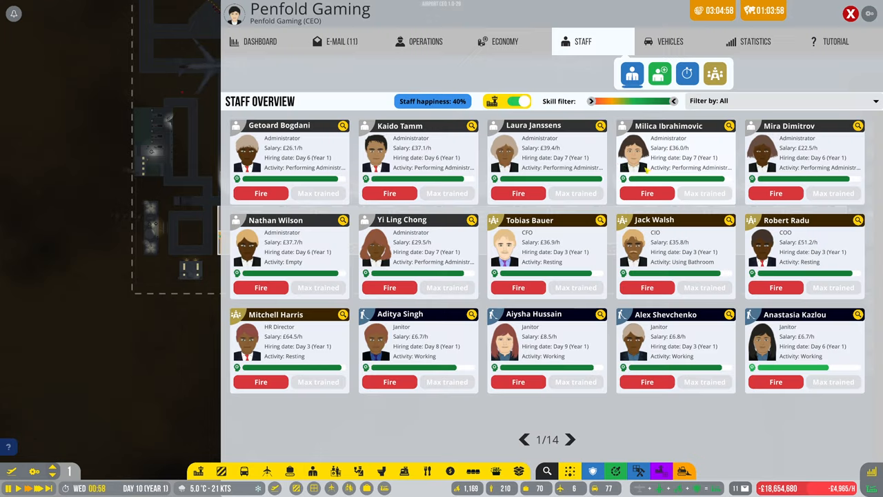
pyautogui.click(780, 101)
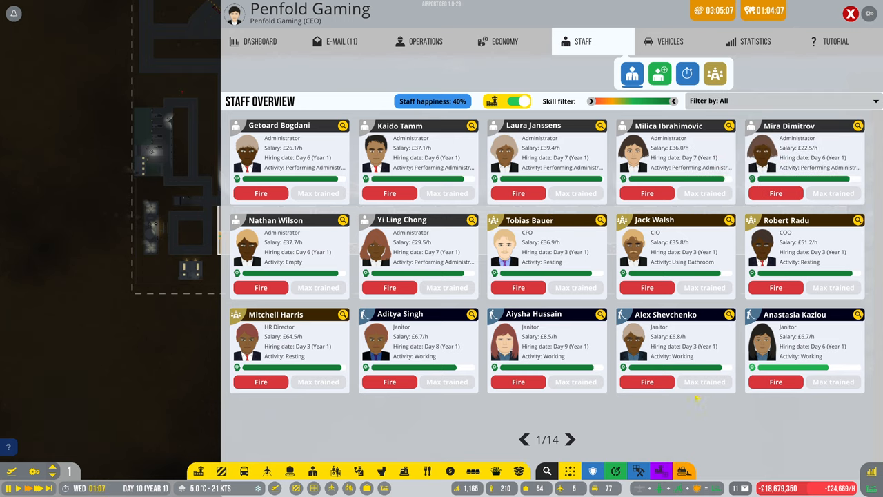
pyautogui.click(570, 438)
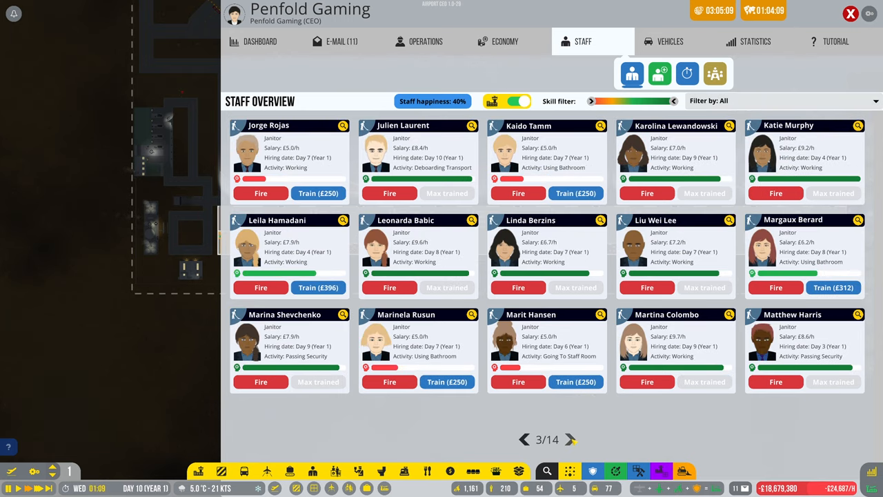
pyautogui.click(571, 439)
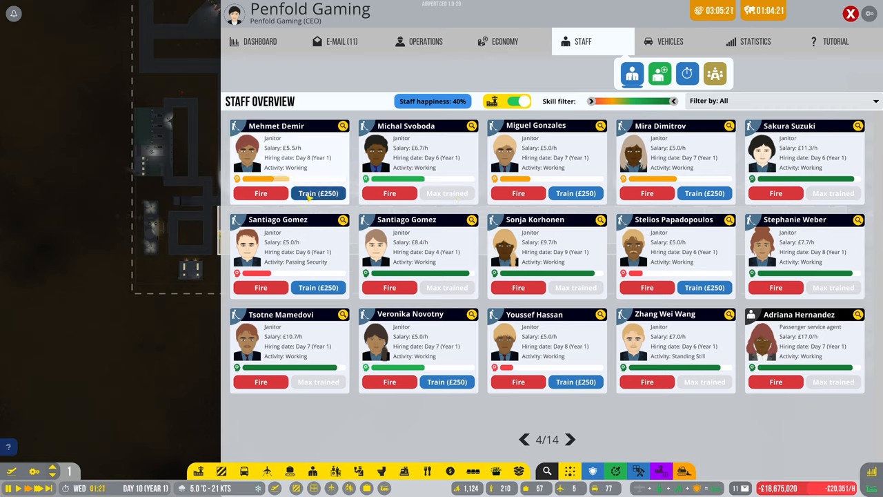
# - Train the untrained janitors and review their profiles until all show Max trained
pyautogui.click(317, 193)
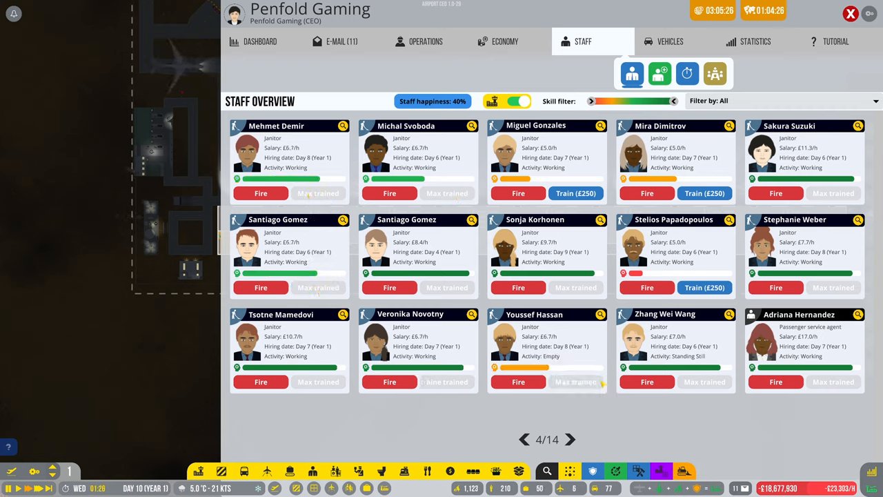
pyautogui.click(729, 222)
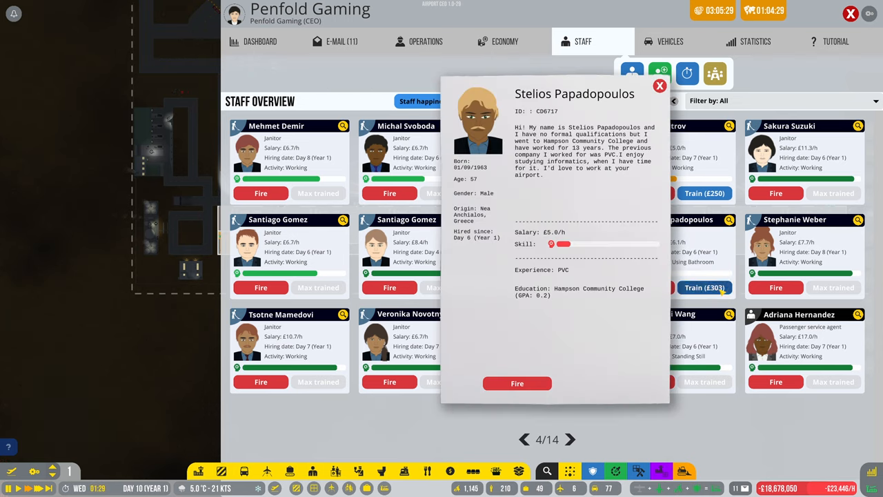
pyautogui.click(659, 85)
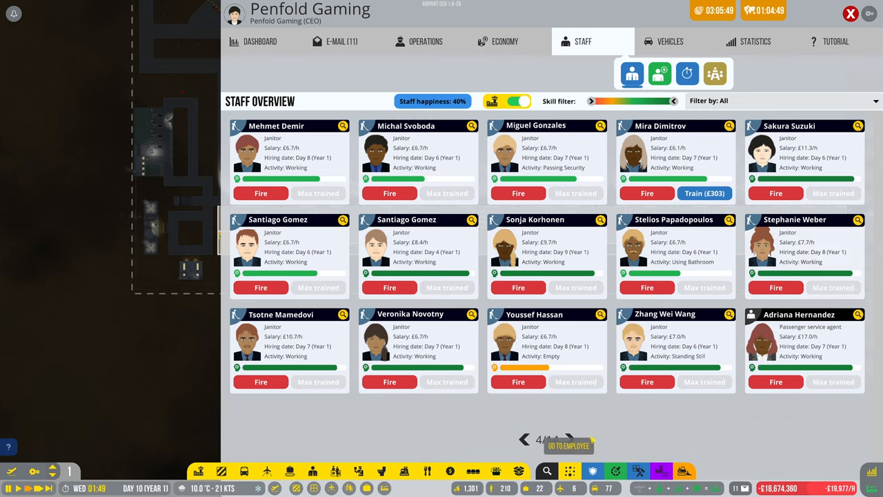
pyautogui.click(524, 439)
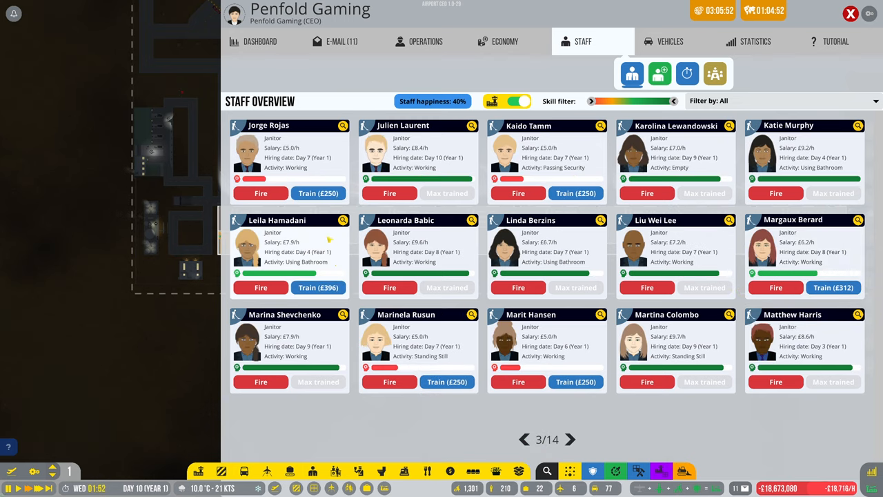
pyautogui.click(342, 124)
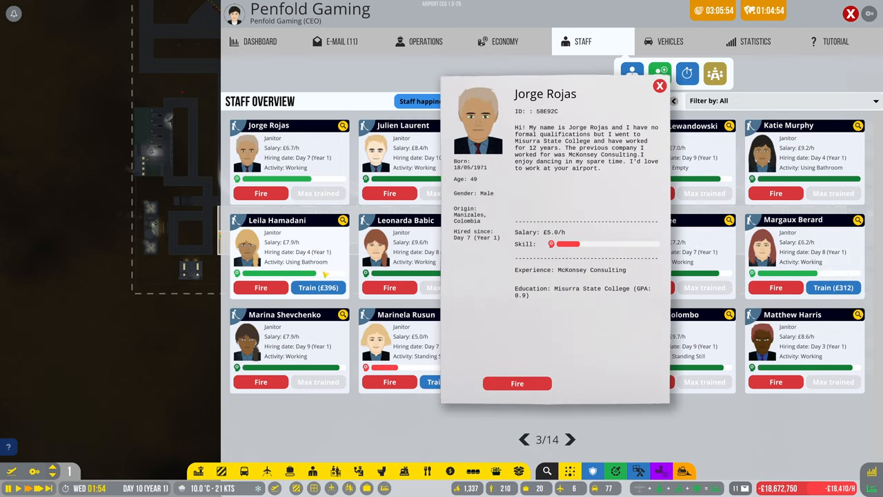
pyautogui.click(660, 85)
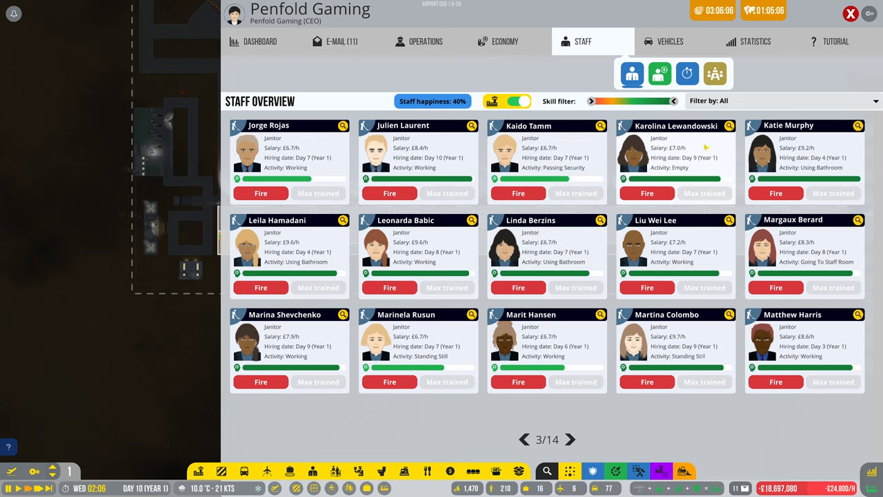
pyautogui.click(570, 438)
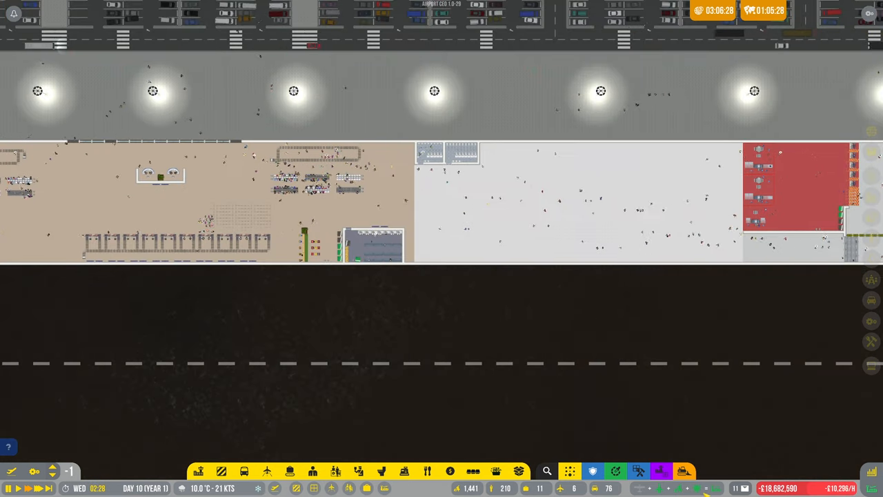
# - Switch the floor view down to the underground baggage belt level
pyautogui.click(592, 471)
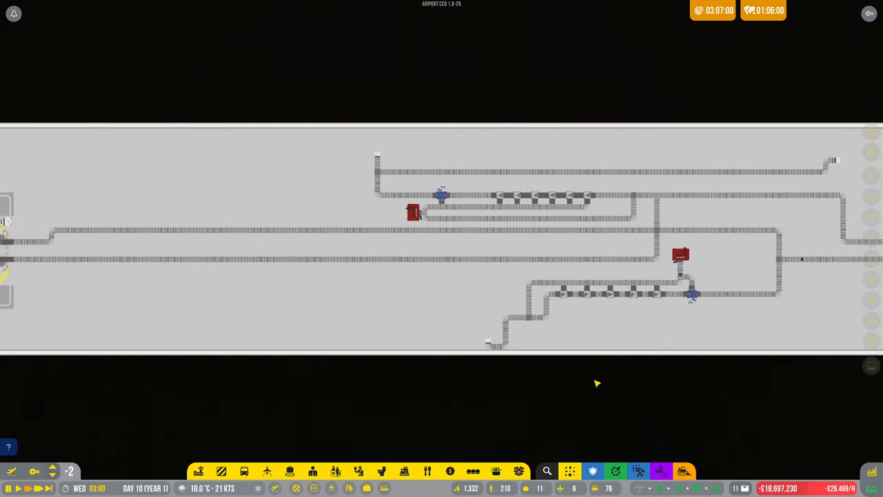
pyautogui.moveTo(652, 302)
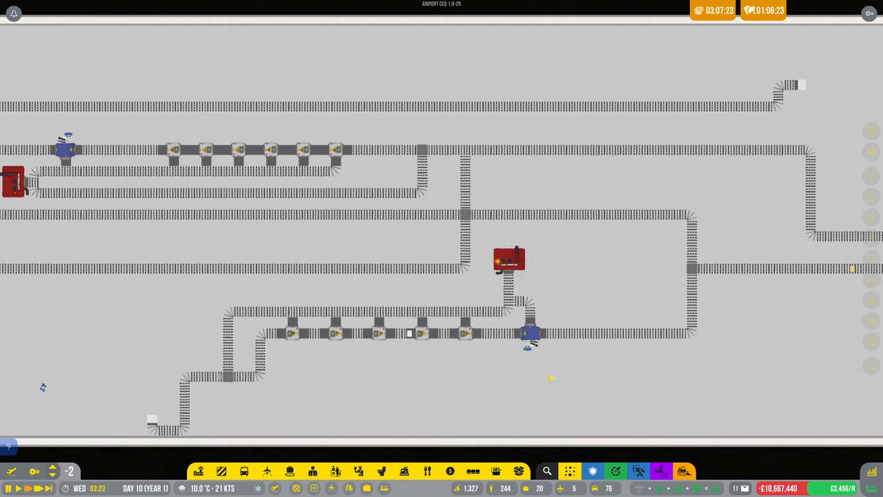
# - Bring up the airport ratings summary panel over the baggage belt network
pyautogui.click(592, 471)
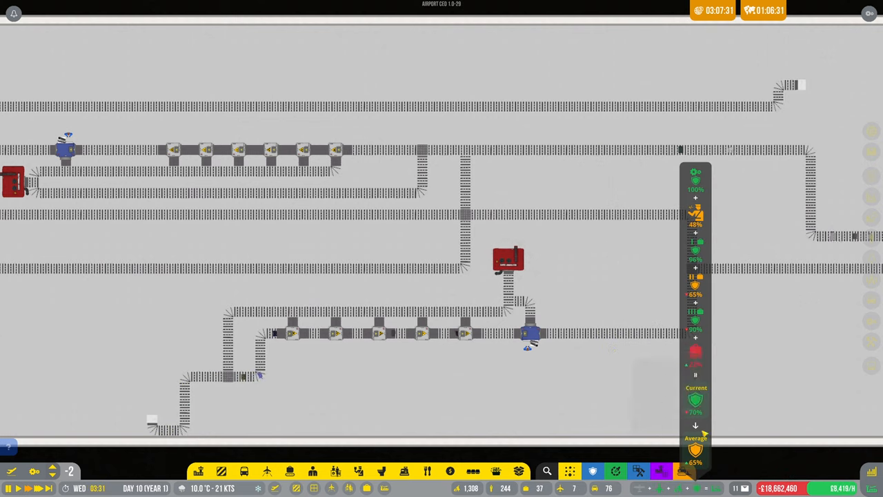
pyautogui.moveTo(695, 215)
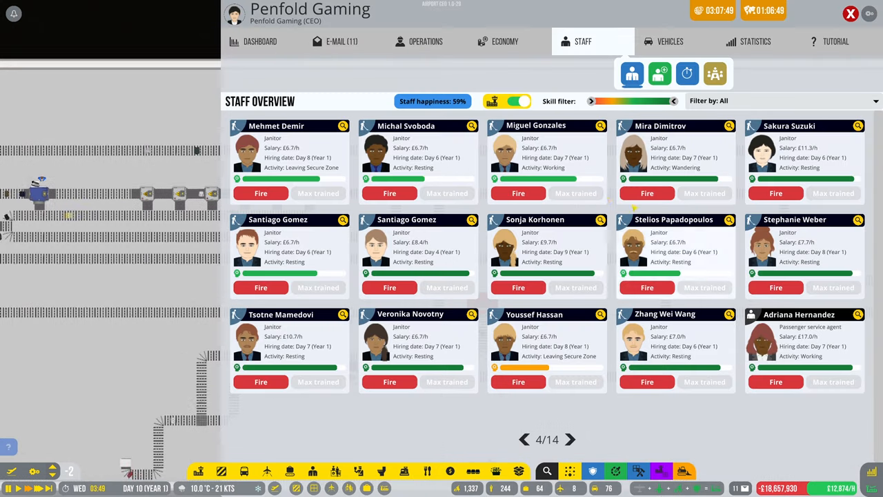
# - Show the hired staff overview filtered to security officers only
pyautogui.click(659, 74)
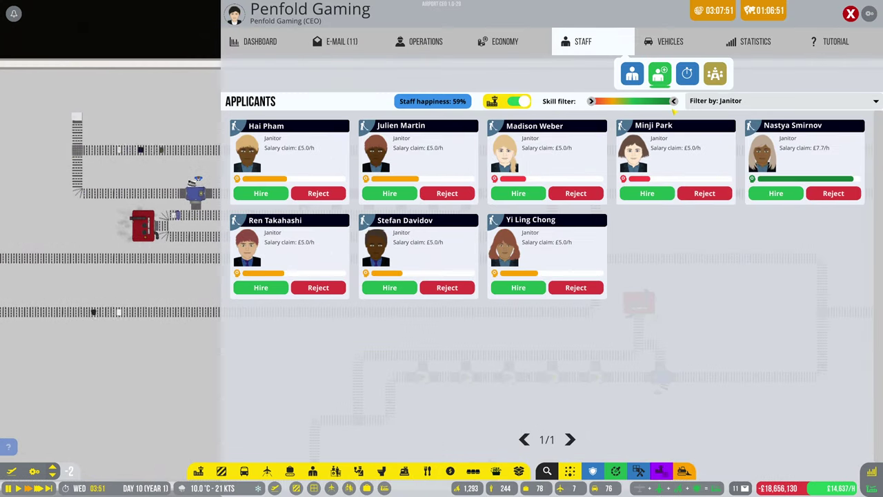
pyautogui.click(632, 75)
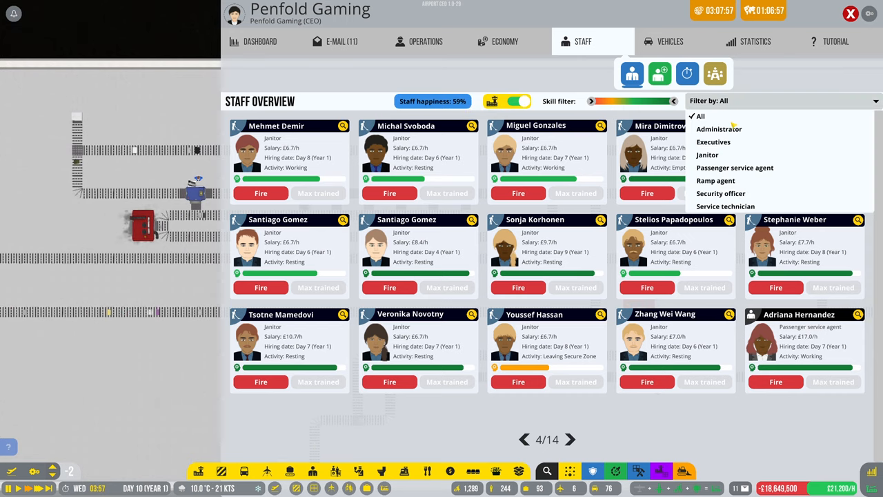
pyautogui.click(720, 193)
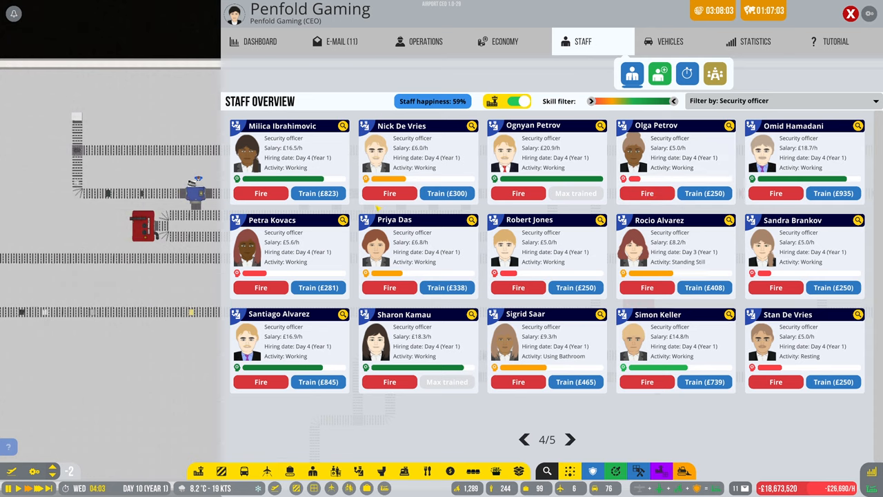
# - Train the listed security officers one by one until their cards read Max trained
pyautogui.click(317, 193)
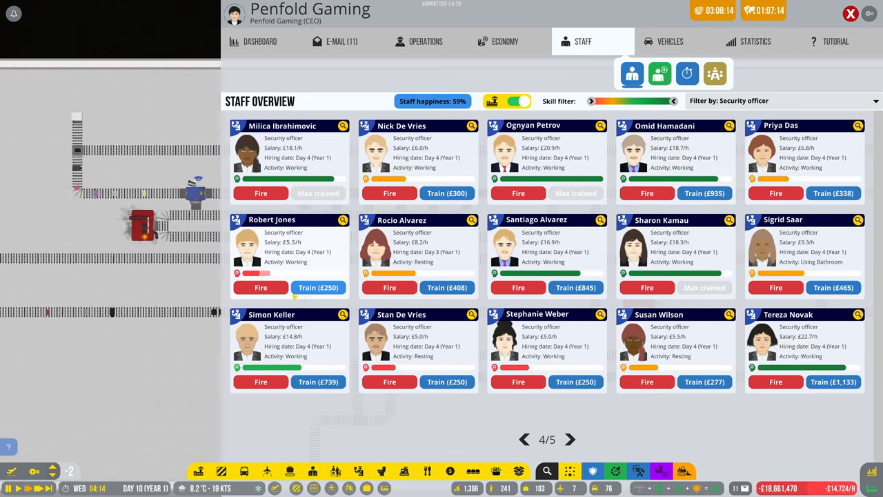
pyautogui.click(260, 287)
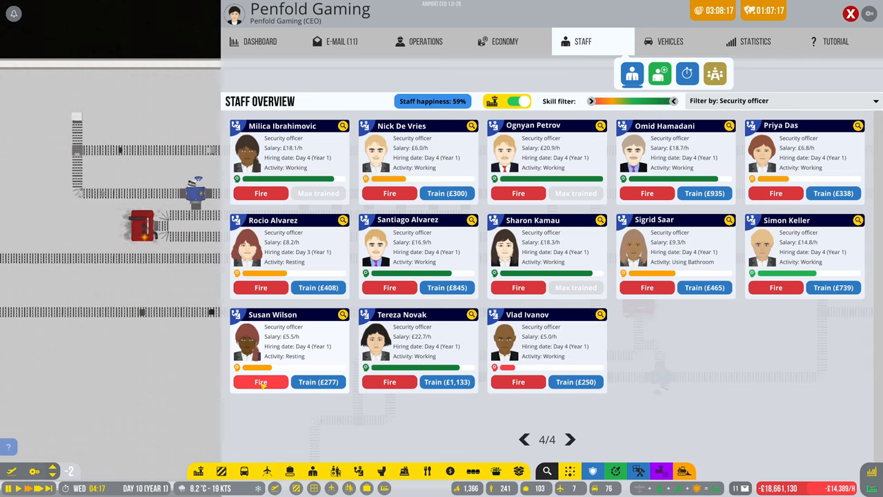
pyautogui.click(447, 380)
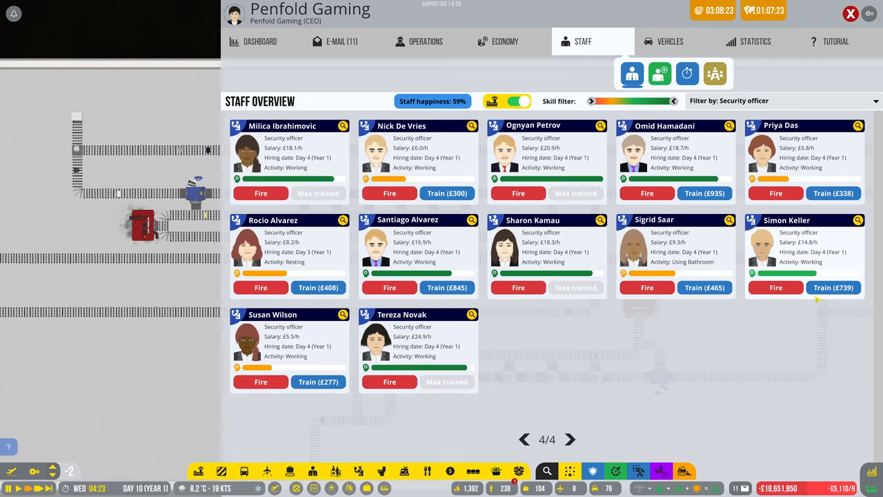
pyautogui.click(833, 288)
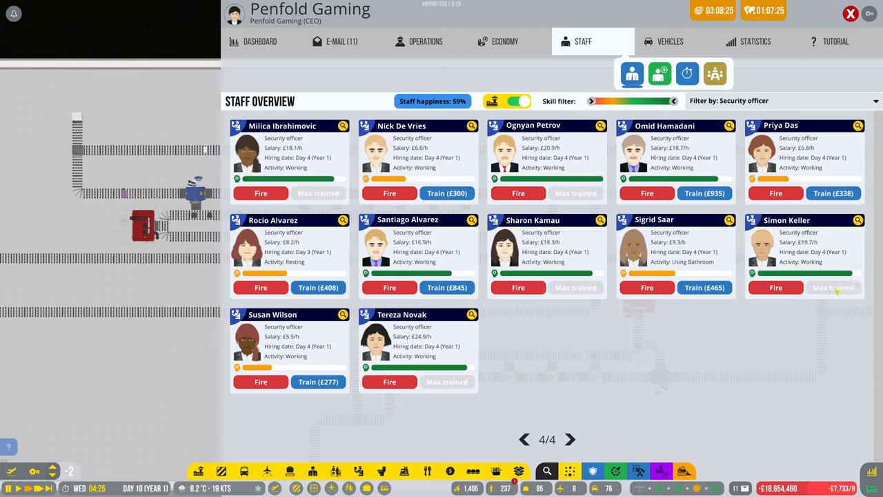
pyautogui.click(447, 287)
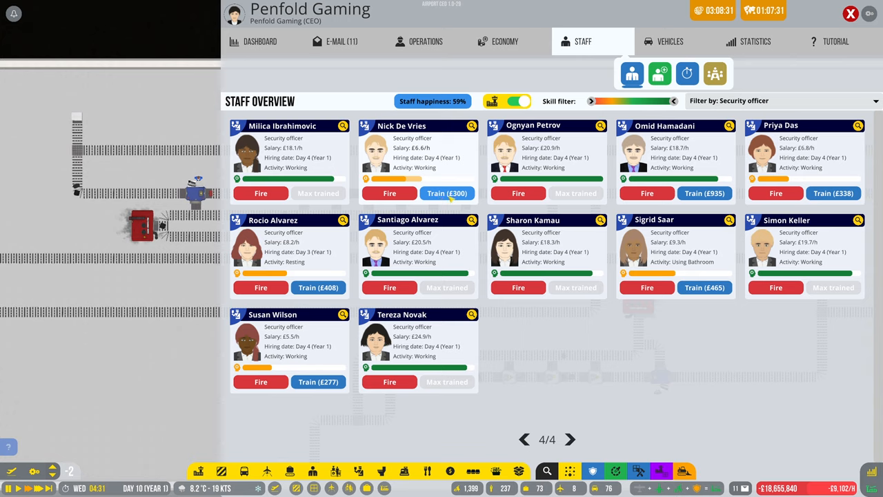
pyautogui.click(833, 193)
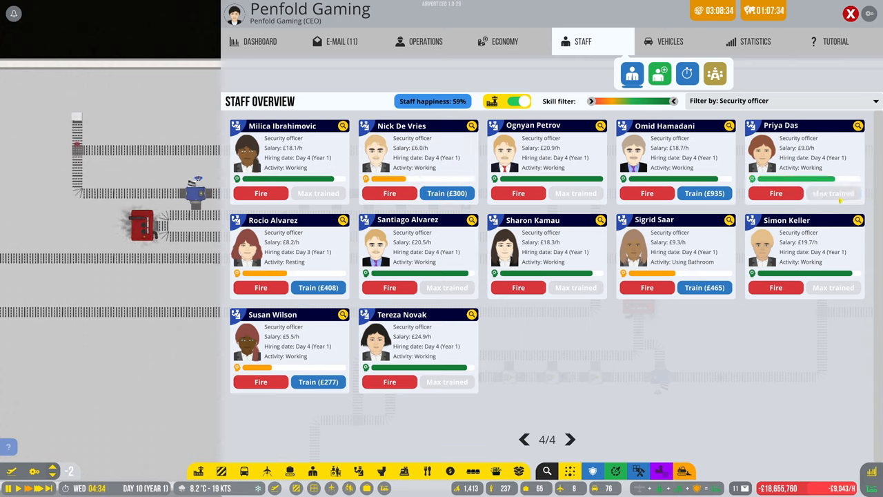
pyautogui.click(447, 193)
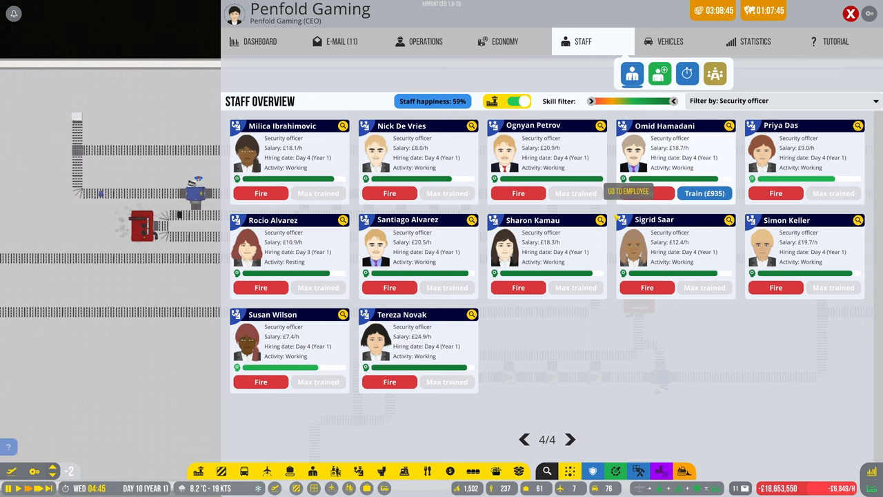
# - Train the remaining untrained security officers on this page and the previous one
pyautogui.click(524, 439)
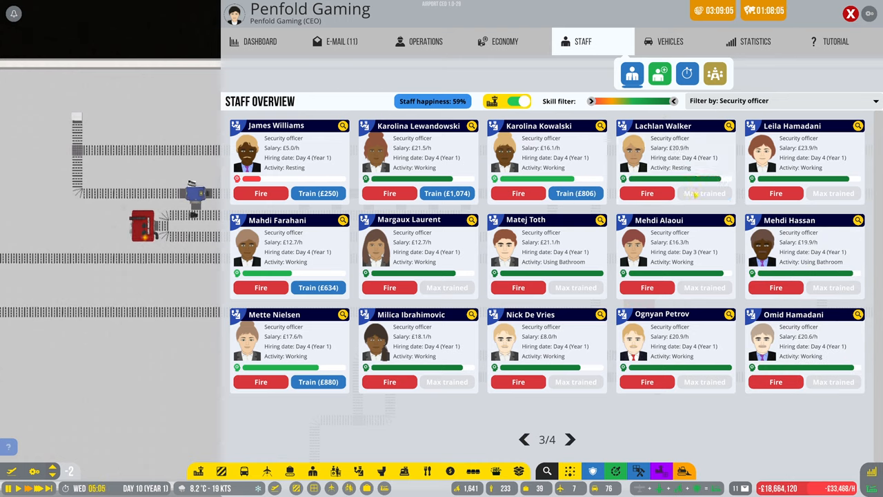
pyautogui.click(447, 193)
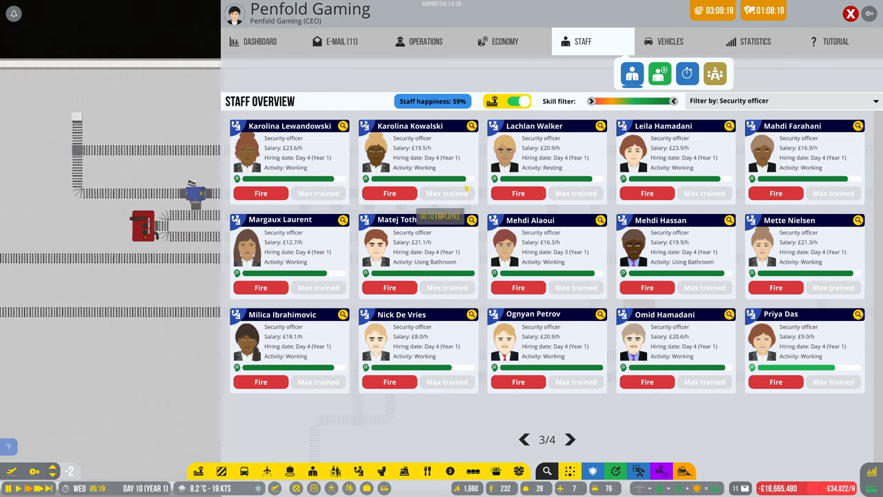
pyautogui.click(524, 439)
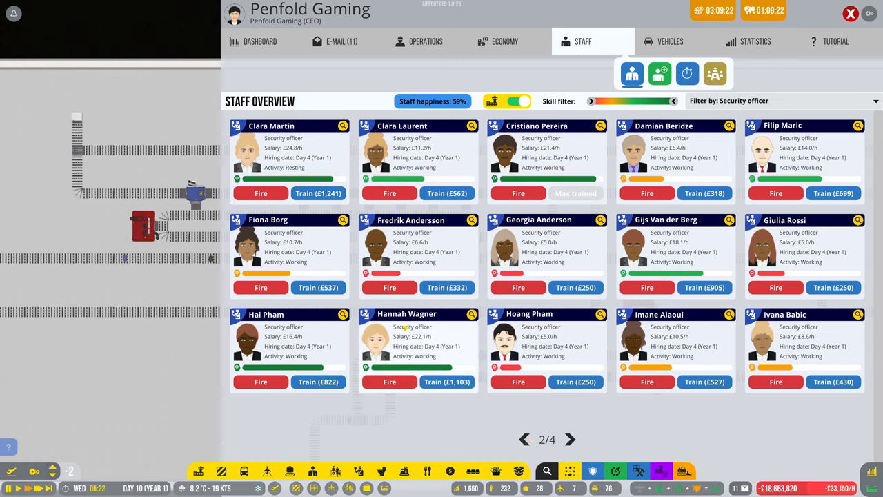
pyautogui.click(317, 193)
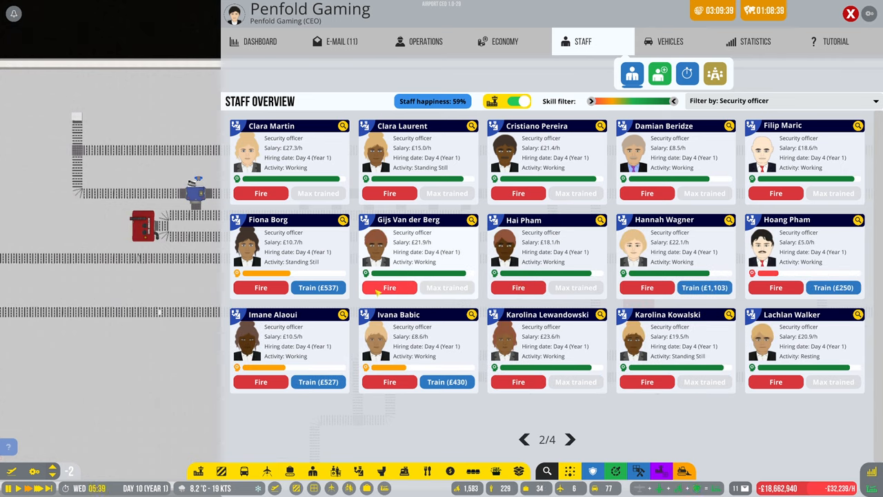
pyautogui.click(318, 287)
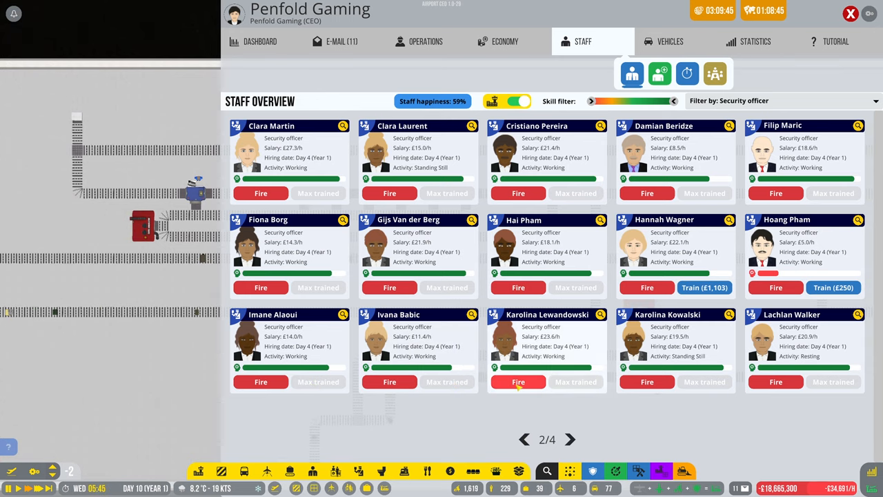
pyautogui.moveTo(531, 452)
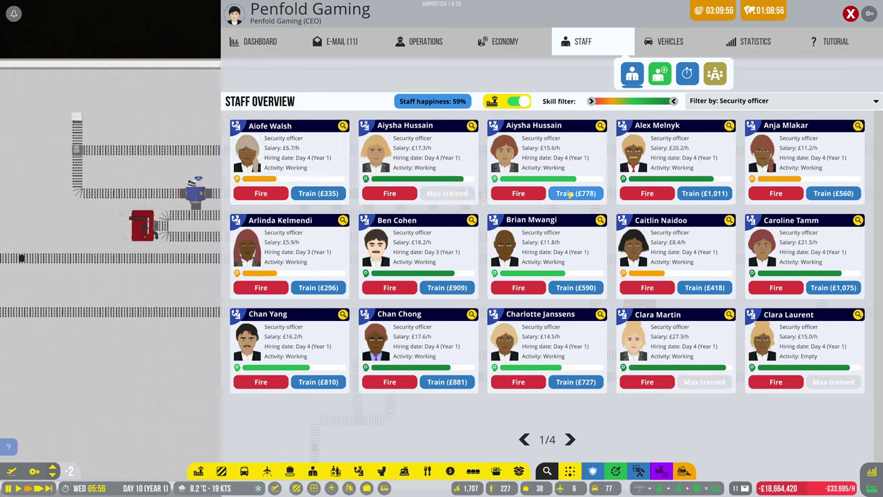
# - Train the last untrained officers to maximum skill and move to the next roster page
pyautogui.click(575, 193)
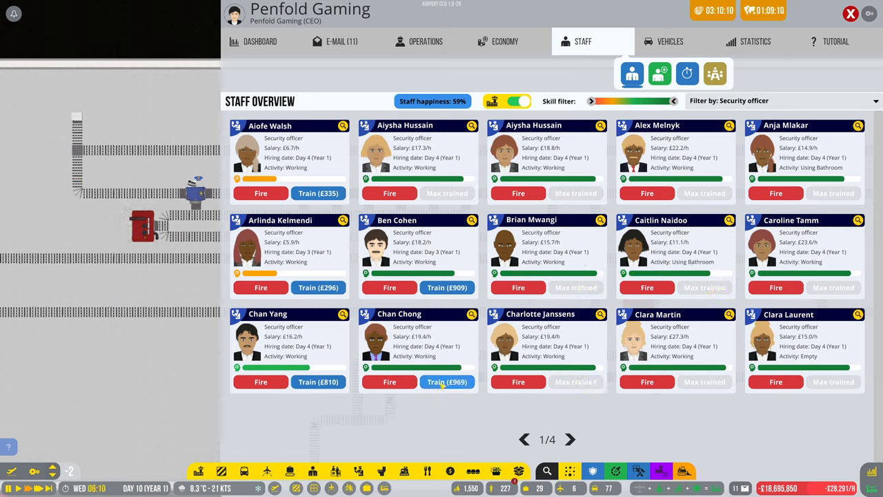
pyautogui.click(447, 381)
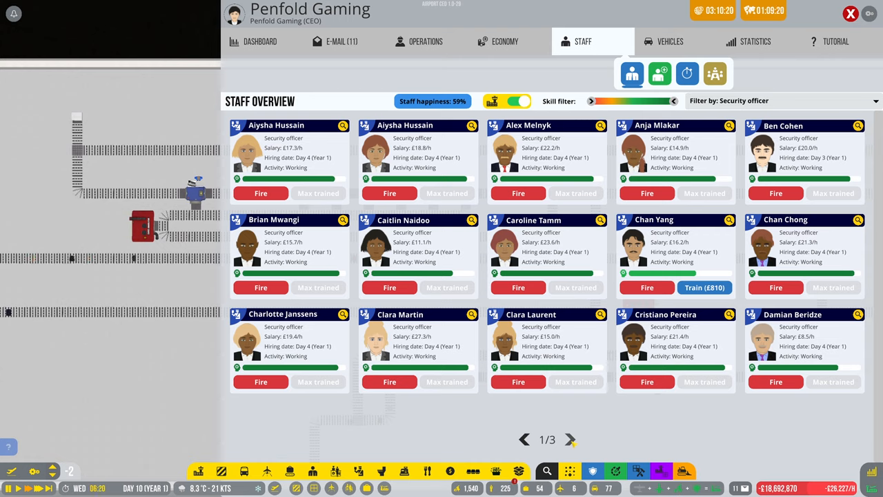
pyautogui.click(703, 287)
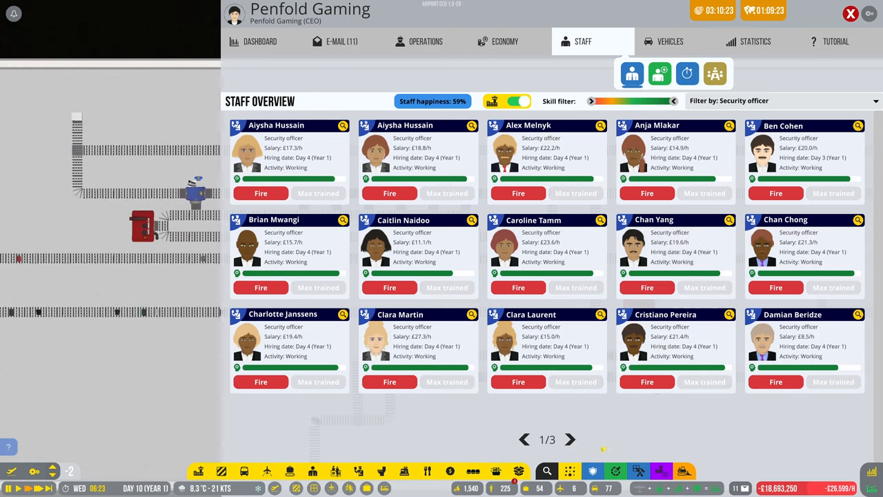
pyautogui.click(569, 439)
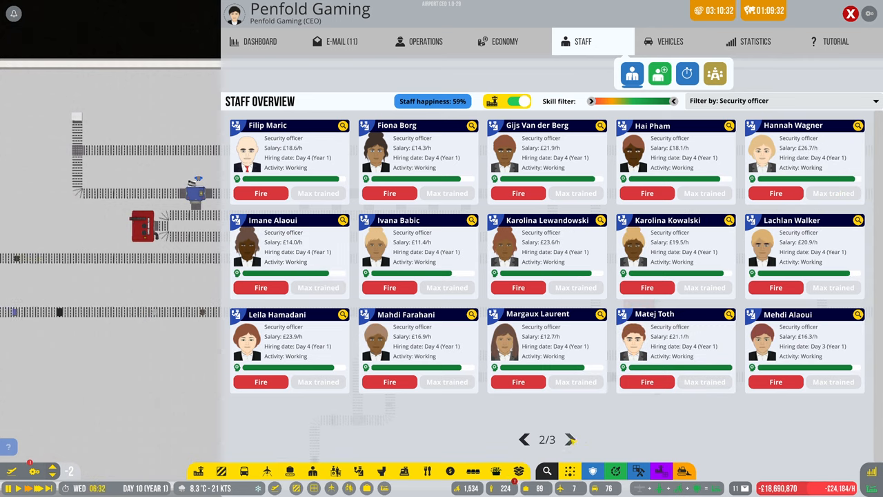
# - Show the job applicants list filtered to security officer candidates
pyautogui.click(570, 438)
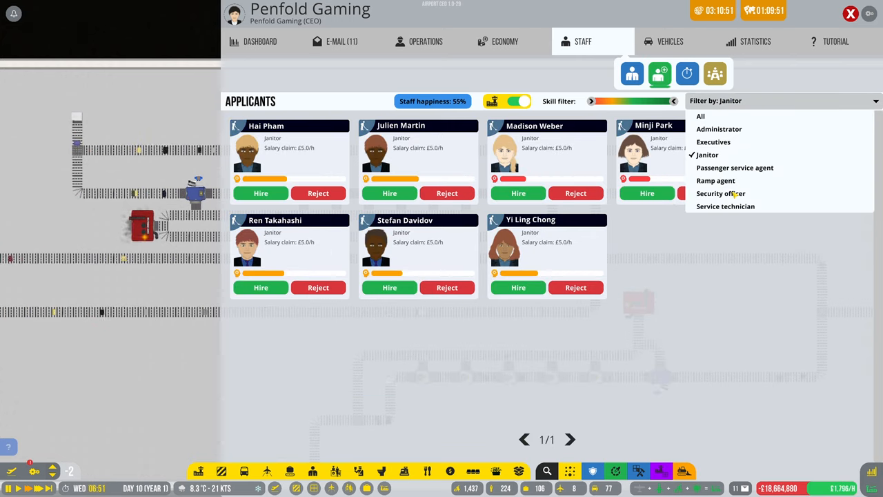
pyautogui.click(720, 194)
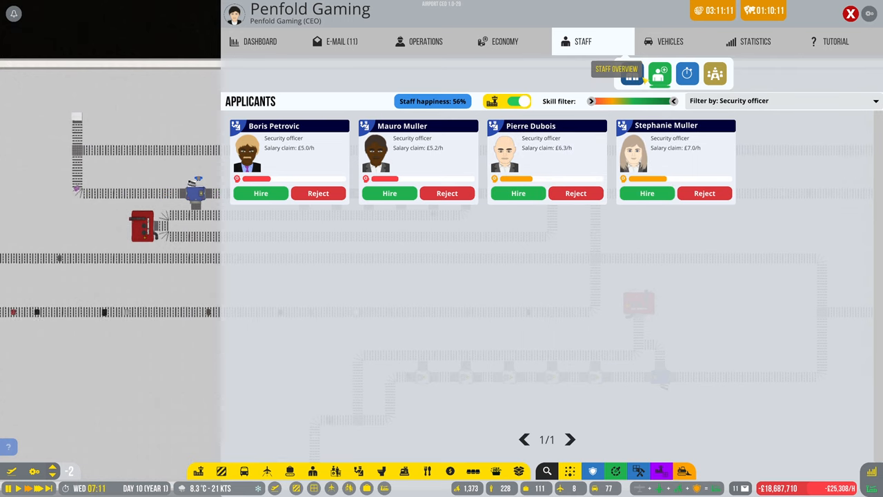
# - Review the hired security staff roster page by page in the overview
pyautogui.click(632, 74)
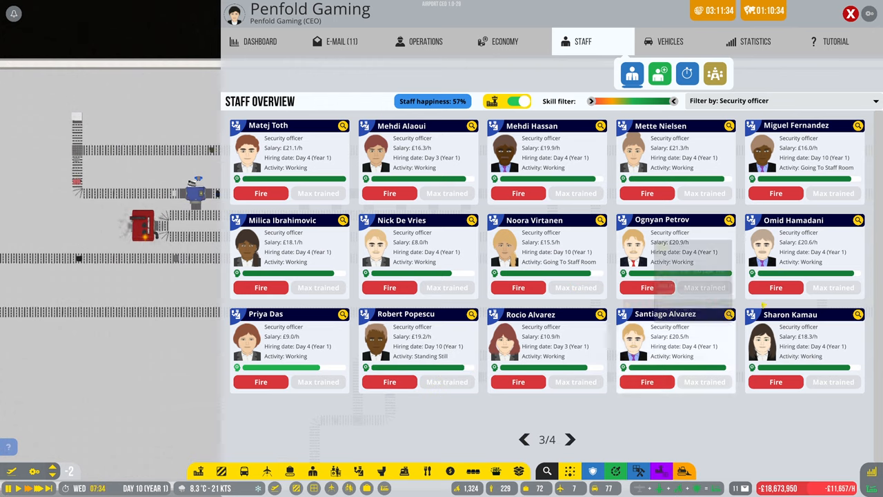
pyautogui.click(570, 438)
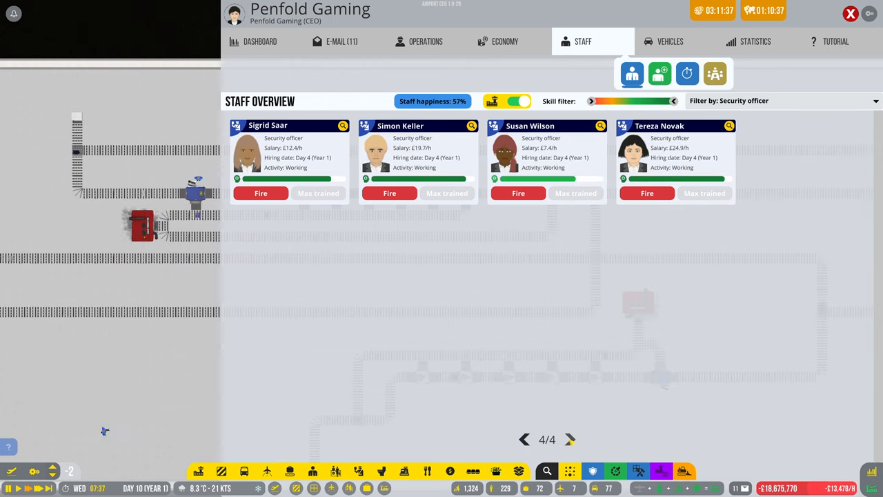
pyautogui.click(524, 439)
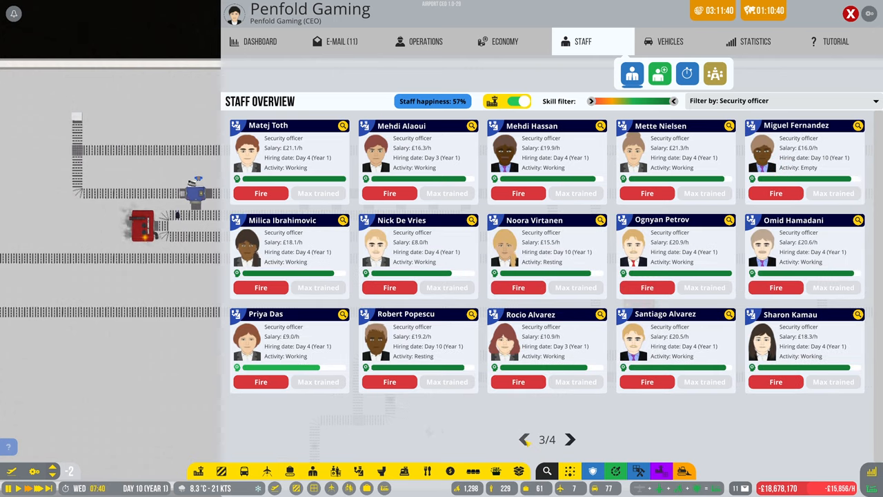
pyautogui.click(524, 438)
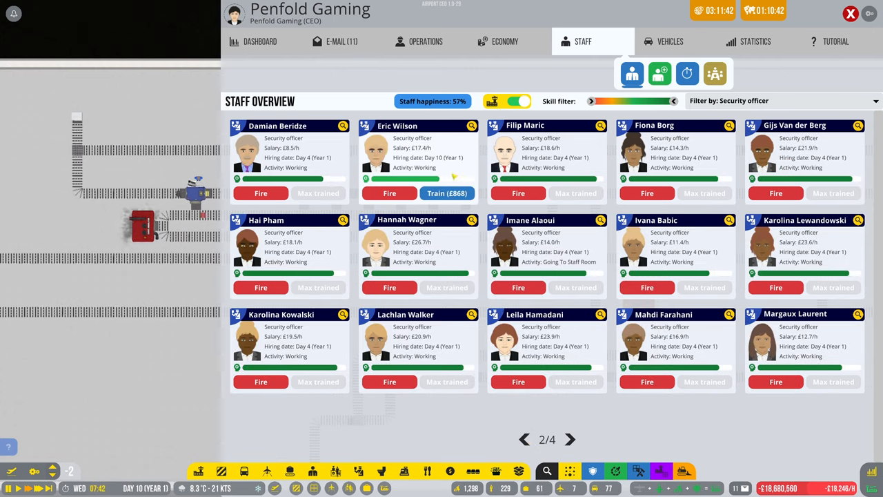
pyautogui.click(447, 193)
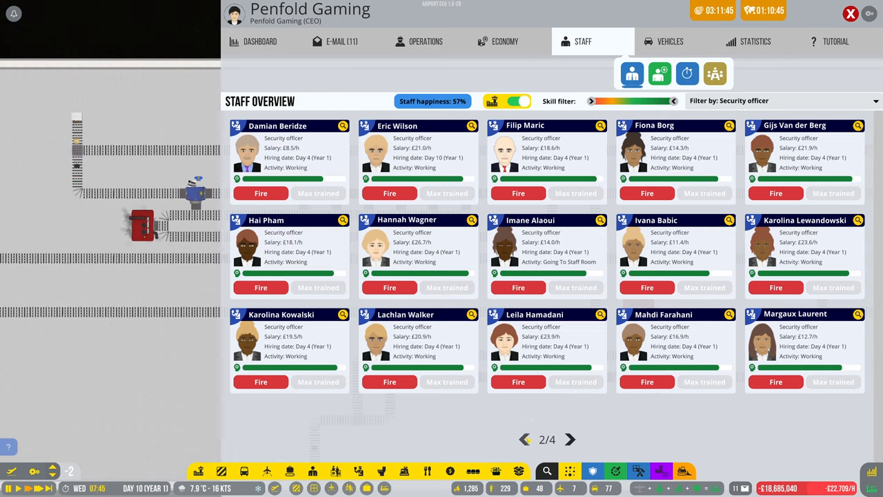
pyautogui.click(524, 438)
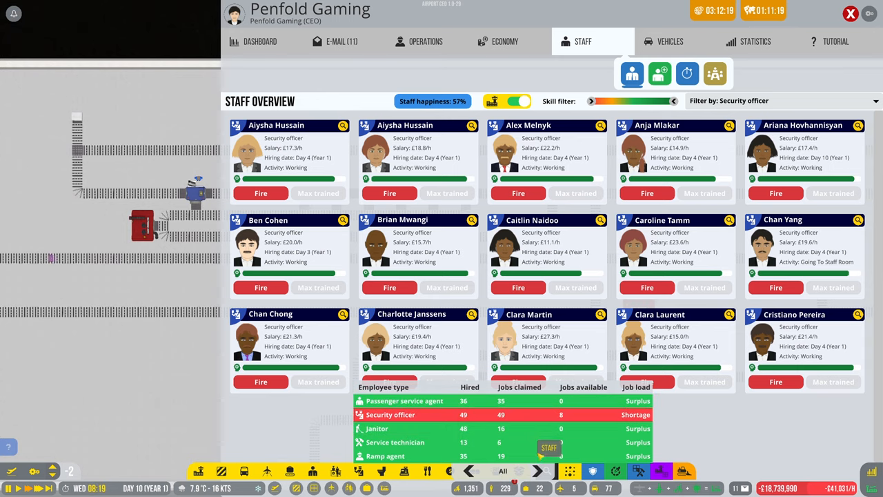
# - Hire two security officer applicants, Liu Wei Wang and Tural Mammadov, and check the expanded roster
pyautogui.click(660, 75)
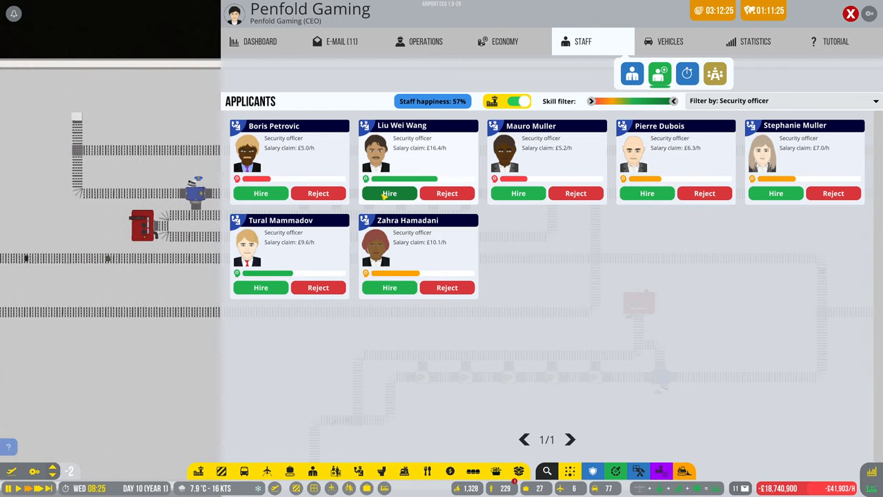
pyautogui.click(389, 193)
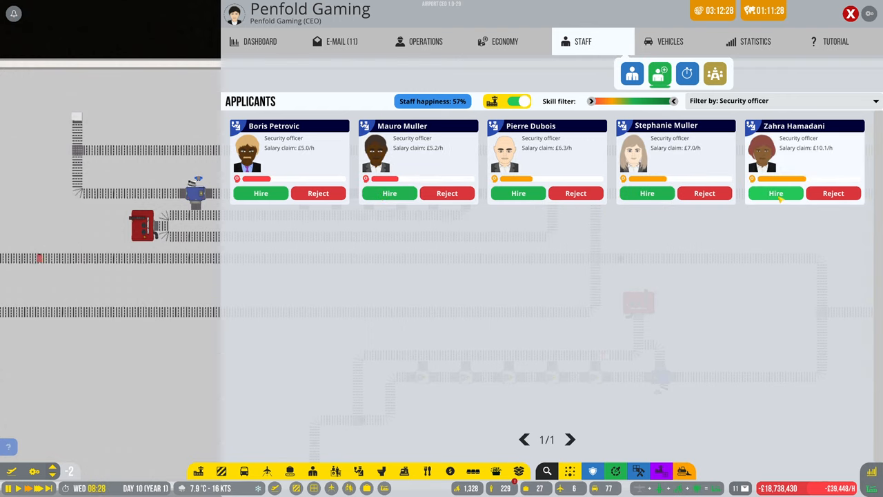
pyautogui.click(632, 74)
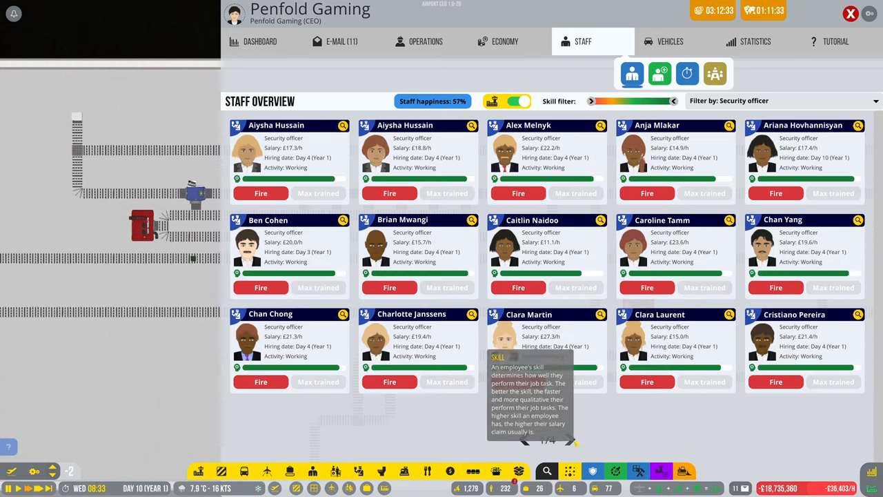
pyautogui.click(569, 439)
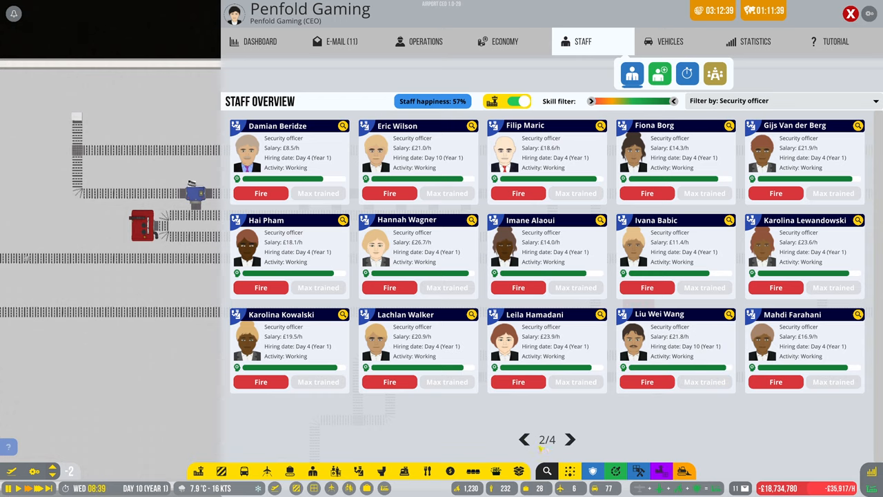
pyautogui.click(570, 438)
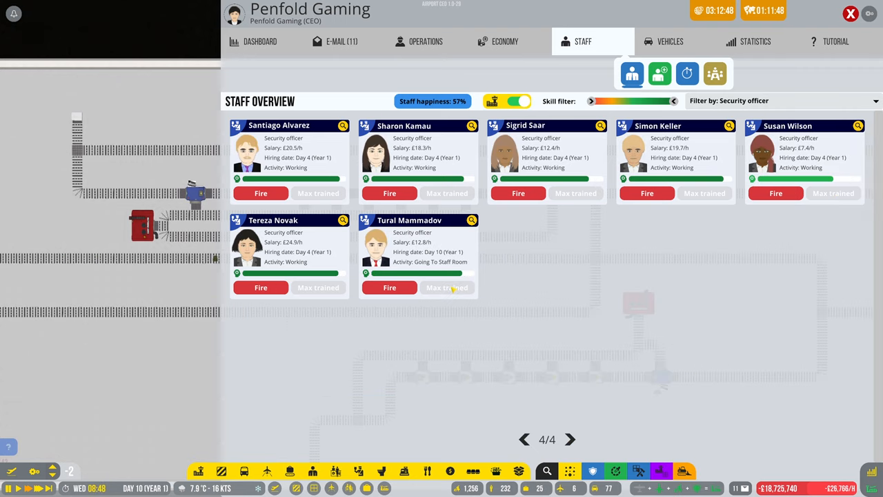
pyautogui.click(524, 438)
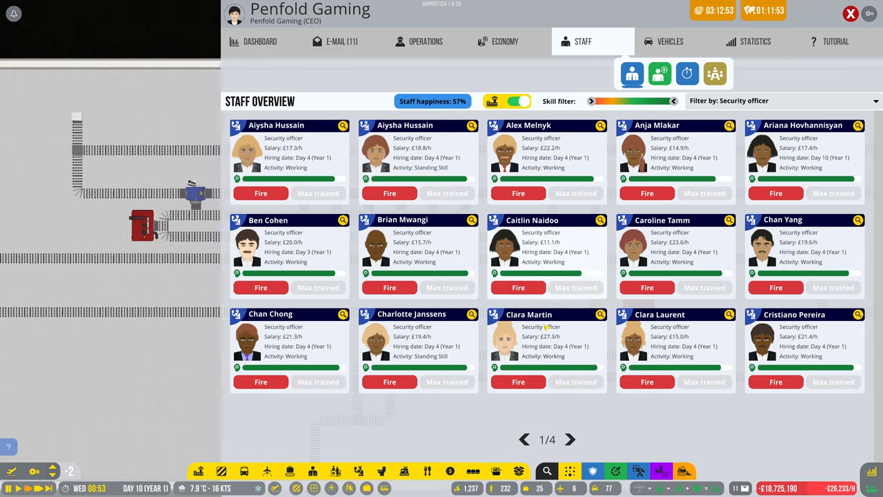
pyautogui.click(507, 480)
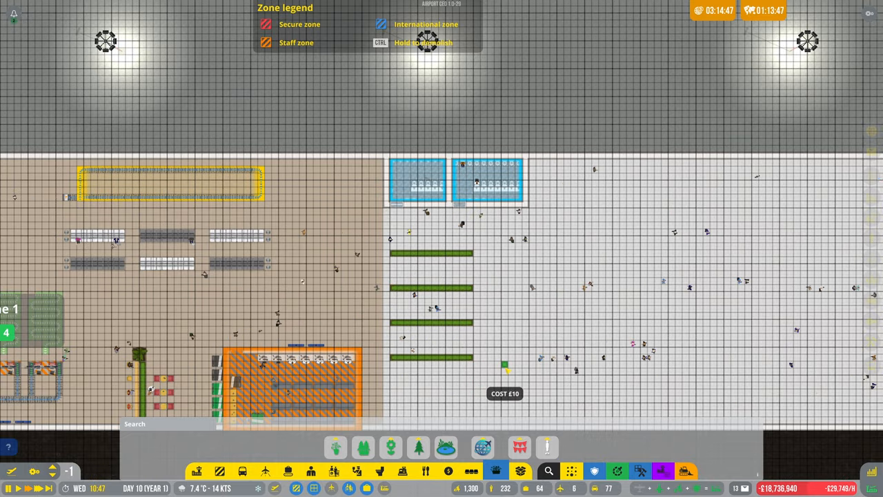
# - Browse decoration categories and pick a plant variation to place in the secure-zone hall
pyautogui.click(483, 447)
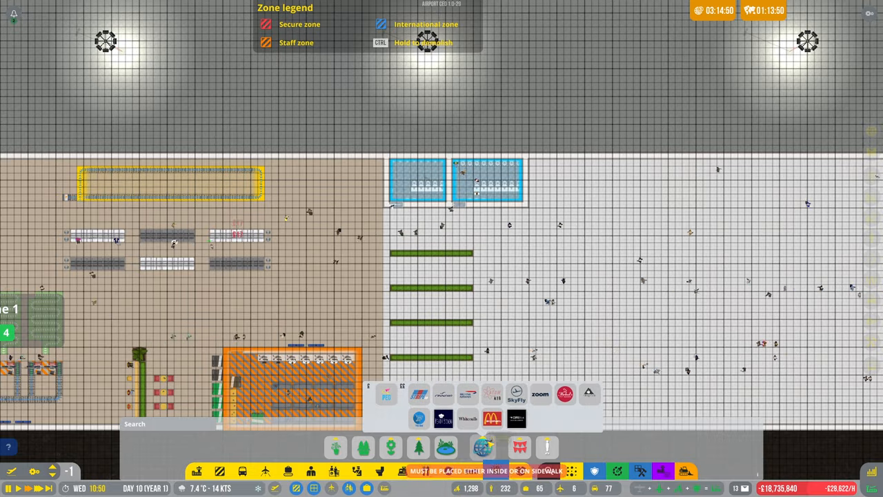
pyautogui.click(547, 447)
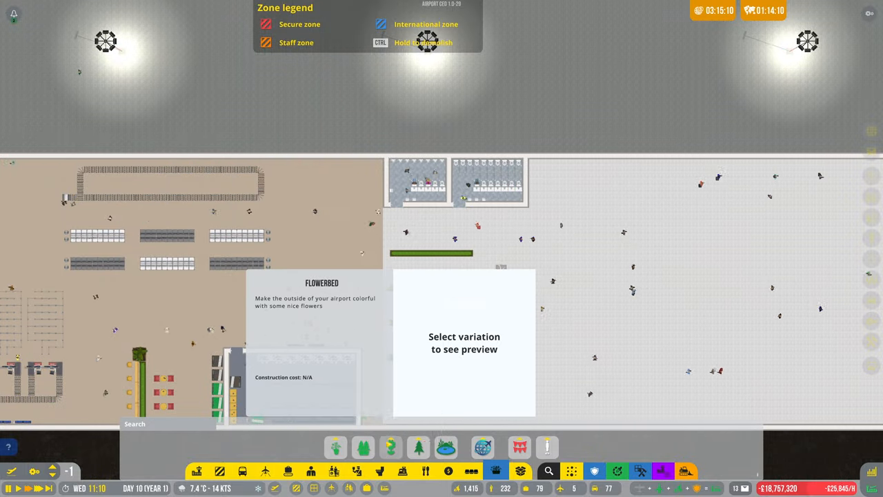
pyautogui.click(362, 447)
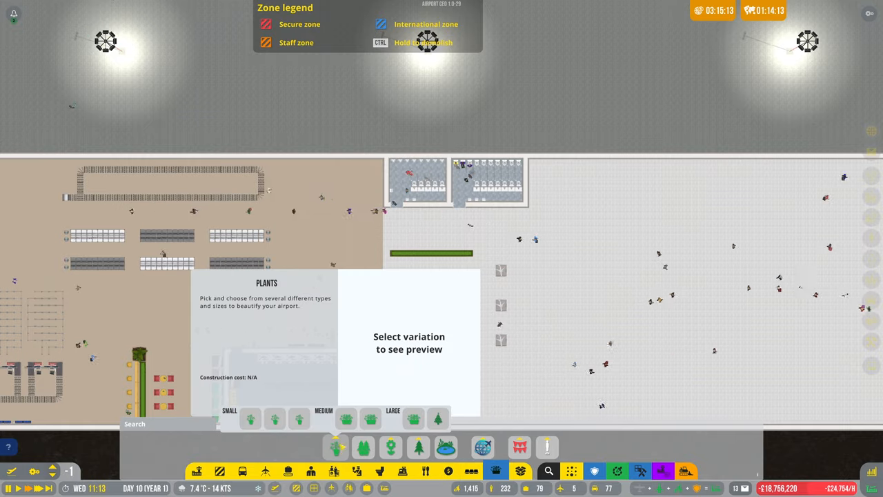
pyautogui.click(298, 419)
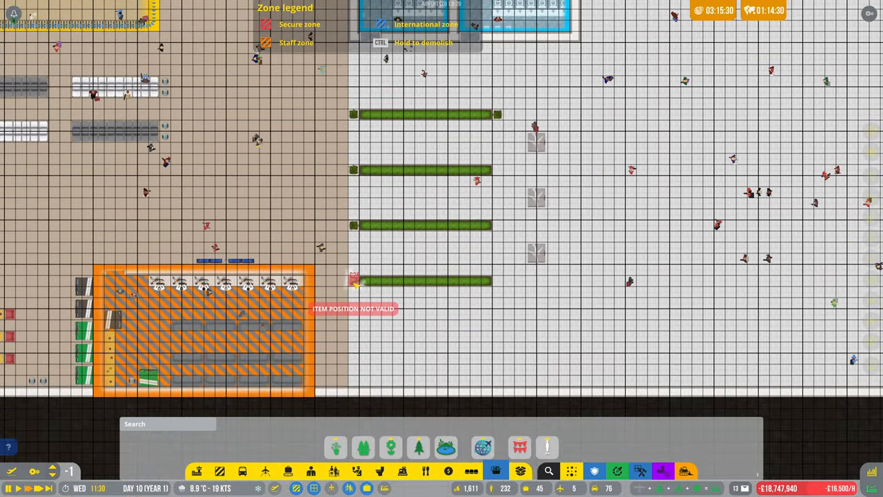
pyautogui.moveTo(498, 181)
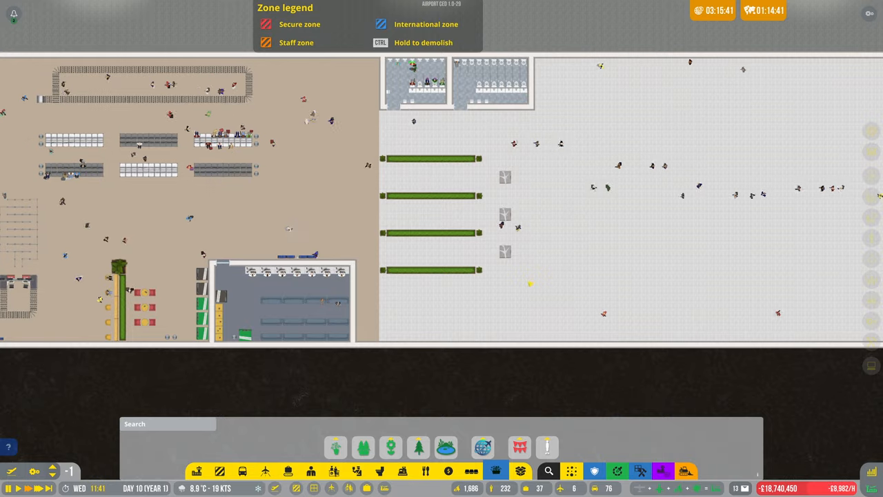
# - Look through the statue and general decorations categories, leaving the catalogue open
pyautogui.click(519, 447)
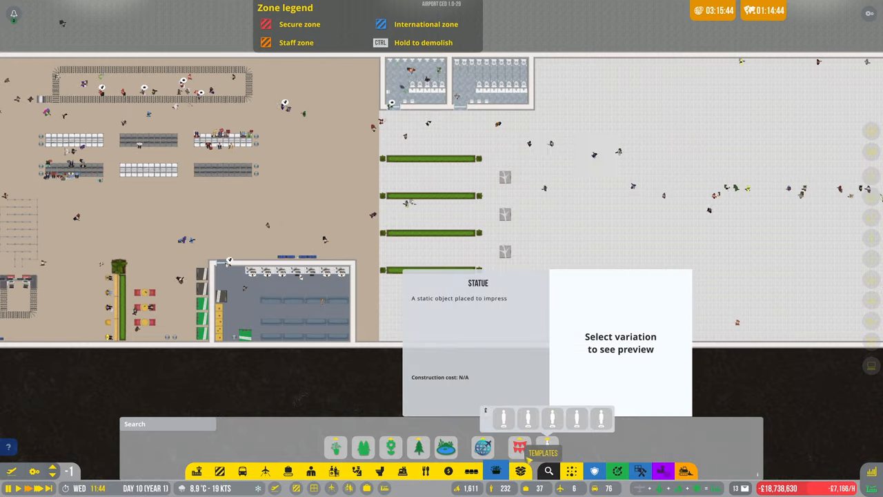
pyautogui.click(520, 447)
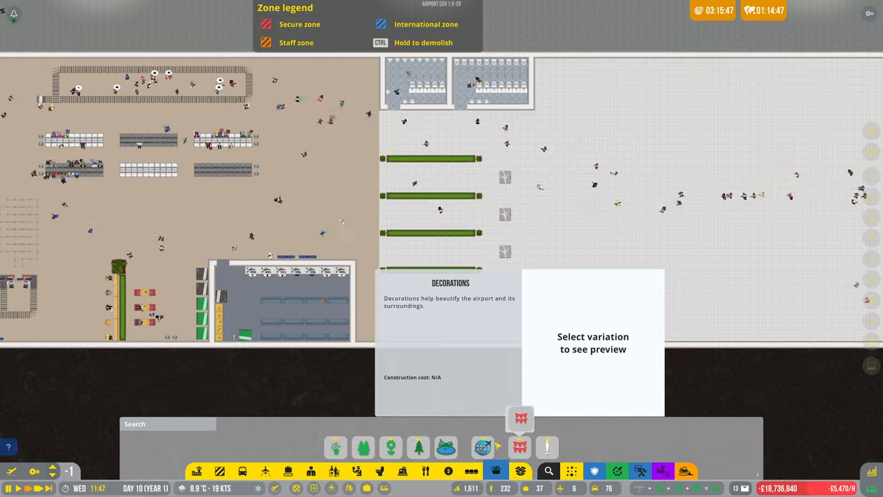
pyautogui.click(483, 447)
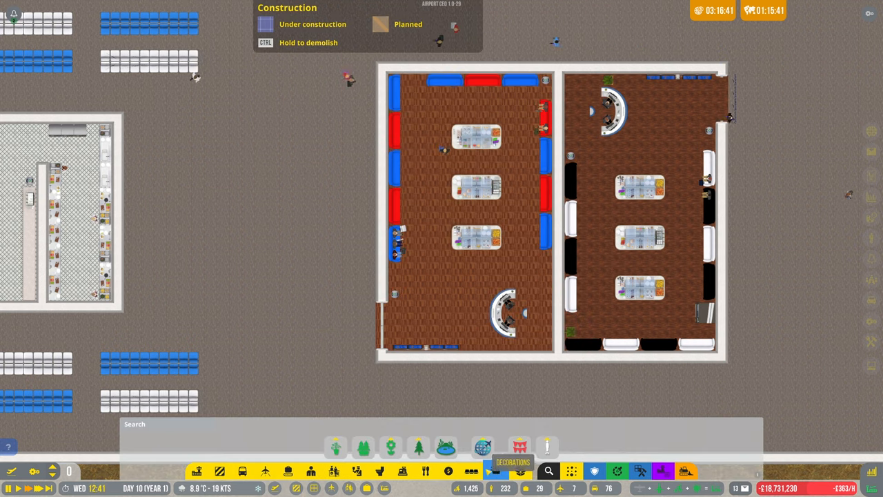
# - Assign the airline lounge to the Zoom airline in its room panel
pyautogui.click(496, 471)
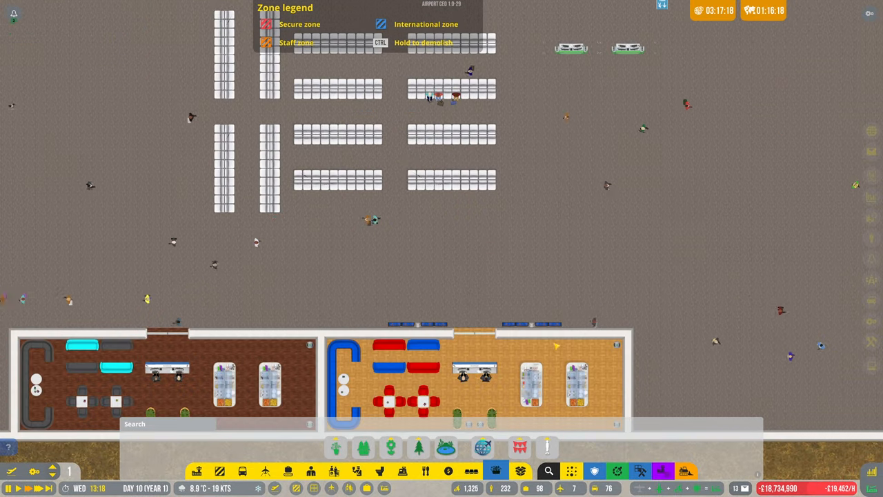
pyautogui.scroll(-3)
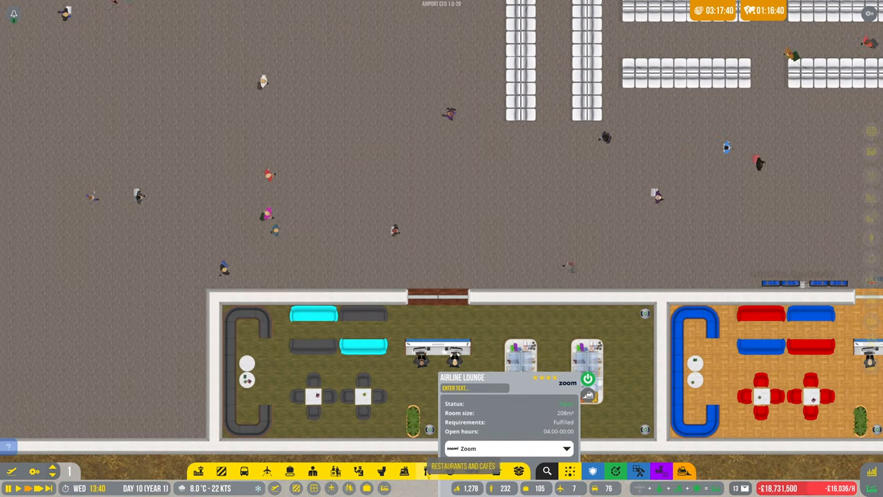
pyautogui.click(447, 470)
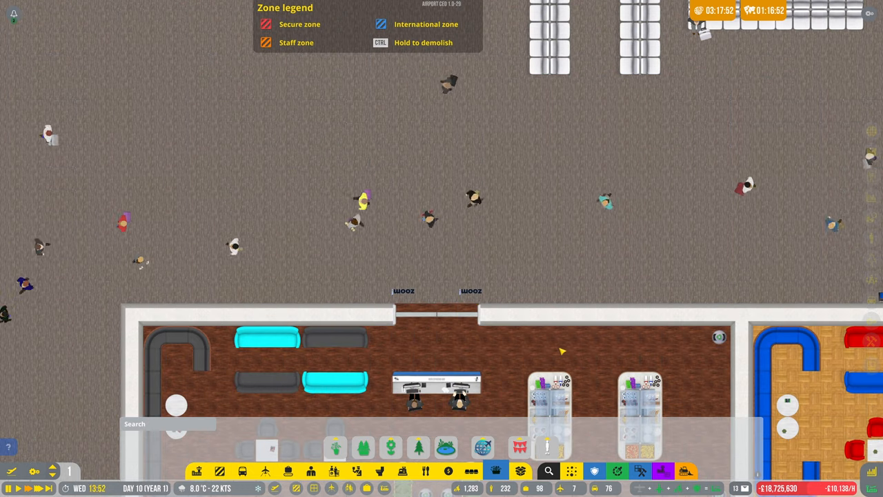
pyautogui.scroll(-3)
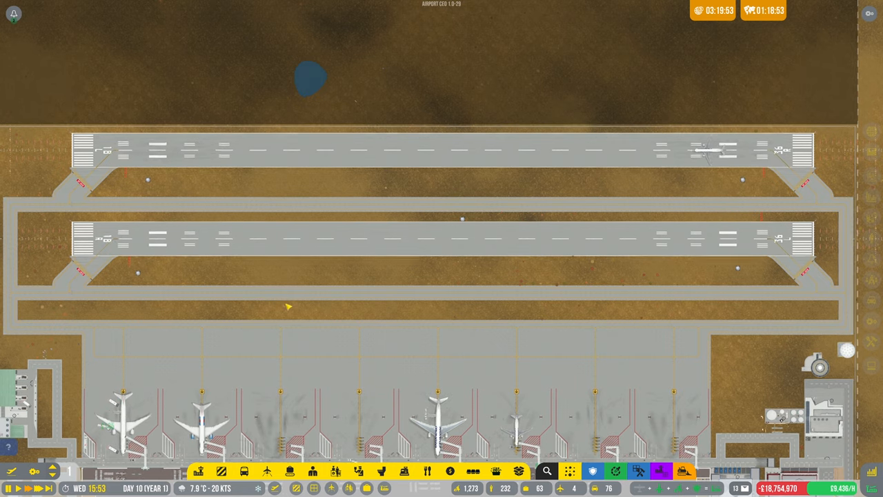
pyautogui.scroll(-3)
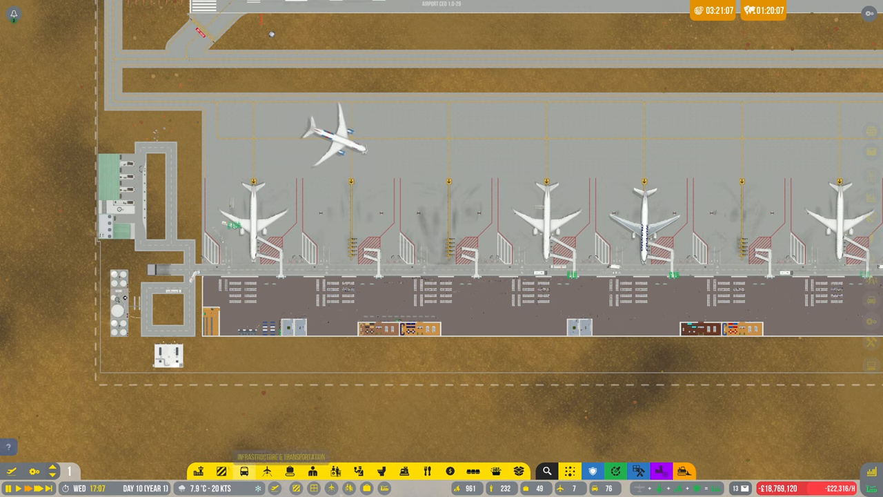
# - Bring up the construction catalogue for taxiway holding points above the large stands
pyautogui.click(266, 470)
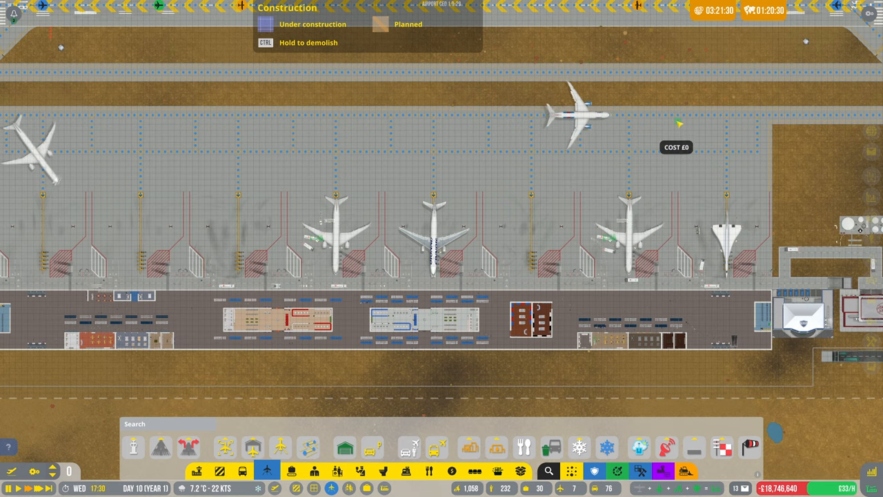
pyautogui.moveTo(612, 173)
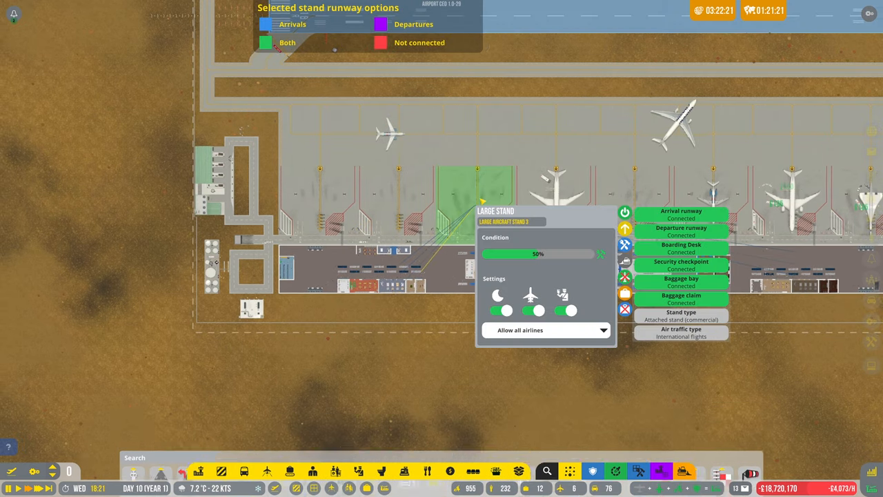
# - Repair the worn large aircraft stand back to 100% condition
pyautogui.click(599, 253)
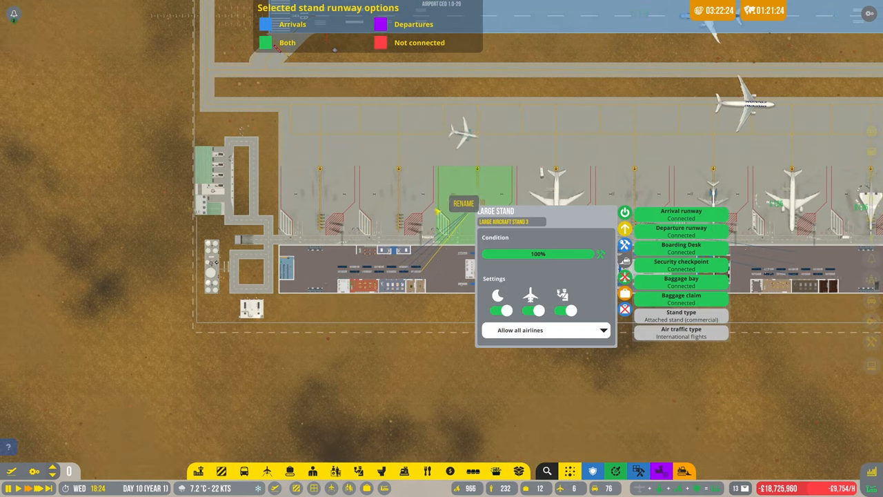